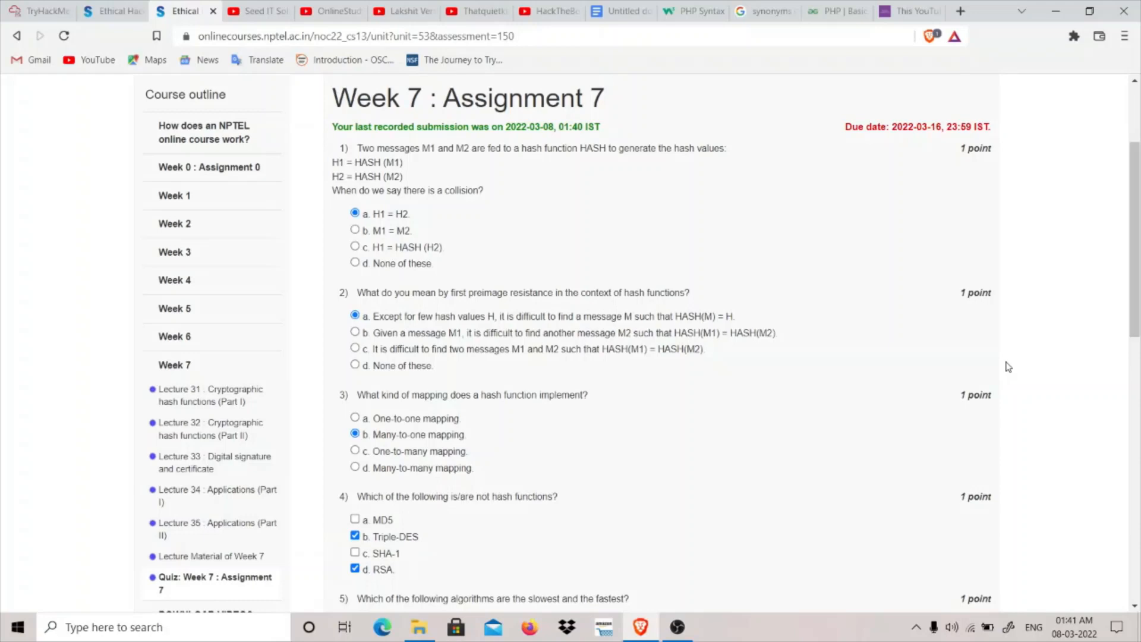
mouse_move(395, 209)
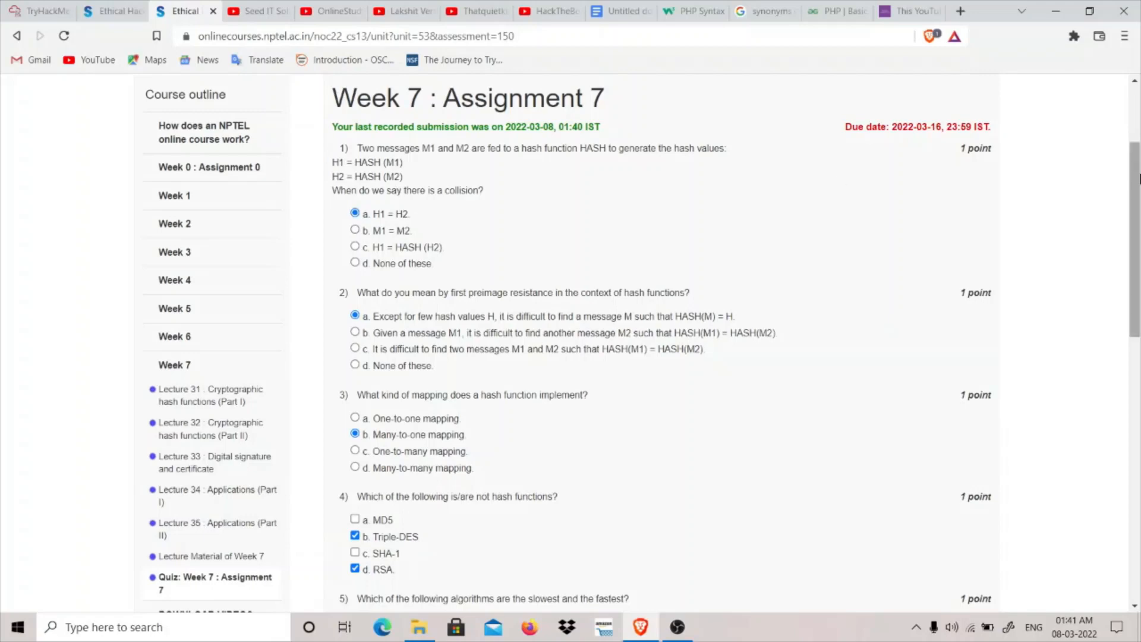
scroll(down, 3)
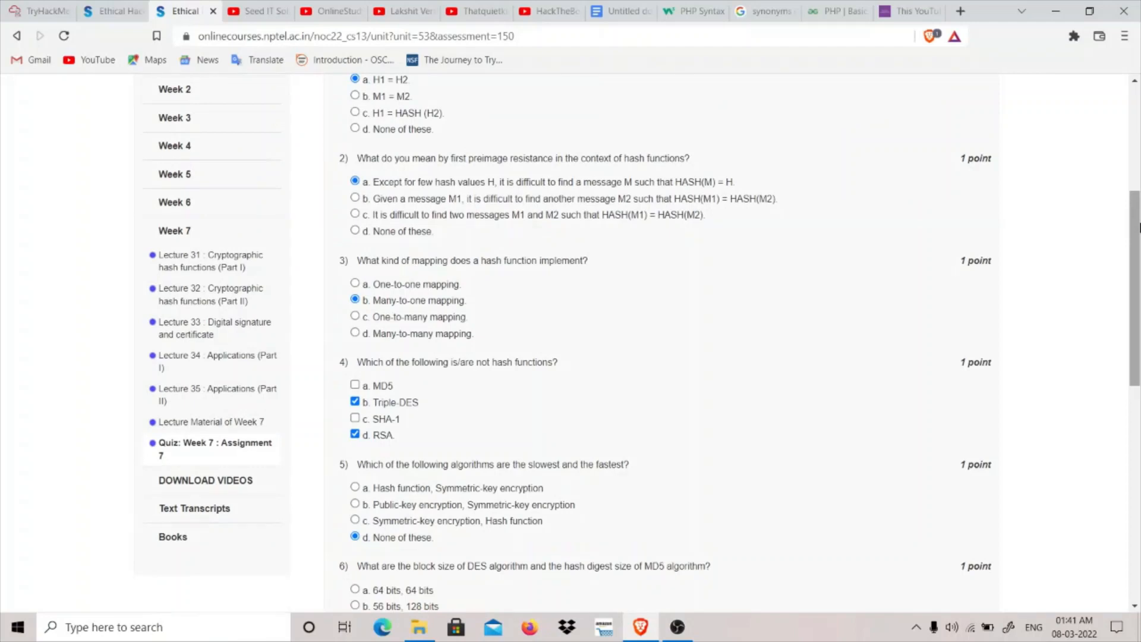
mouse_move(607, 95)
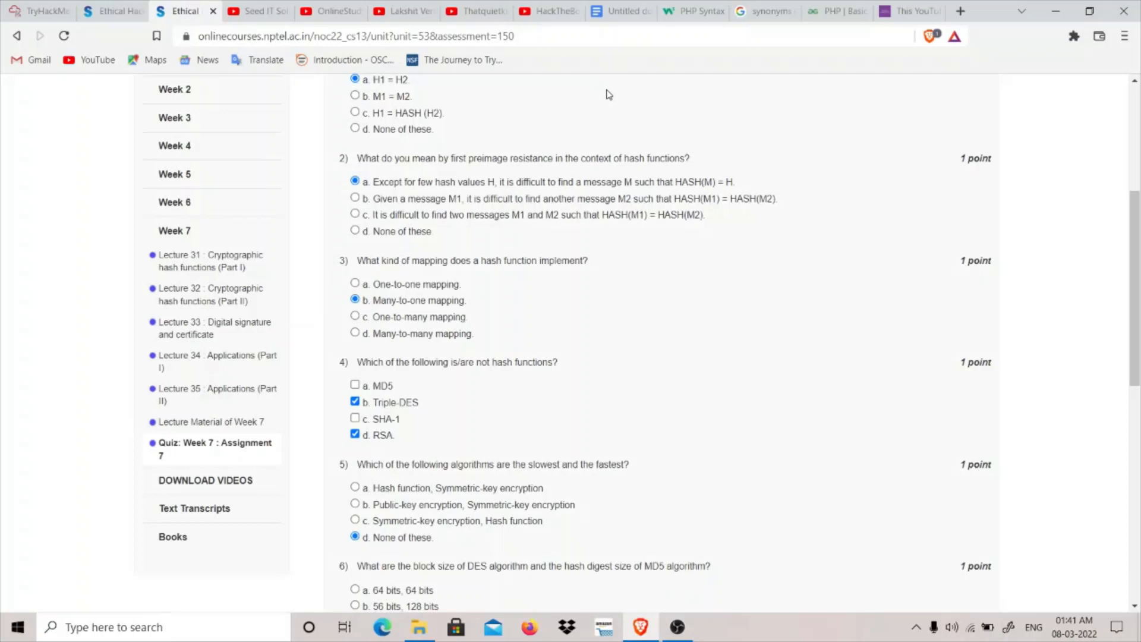
mouse_move(570, 189)
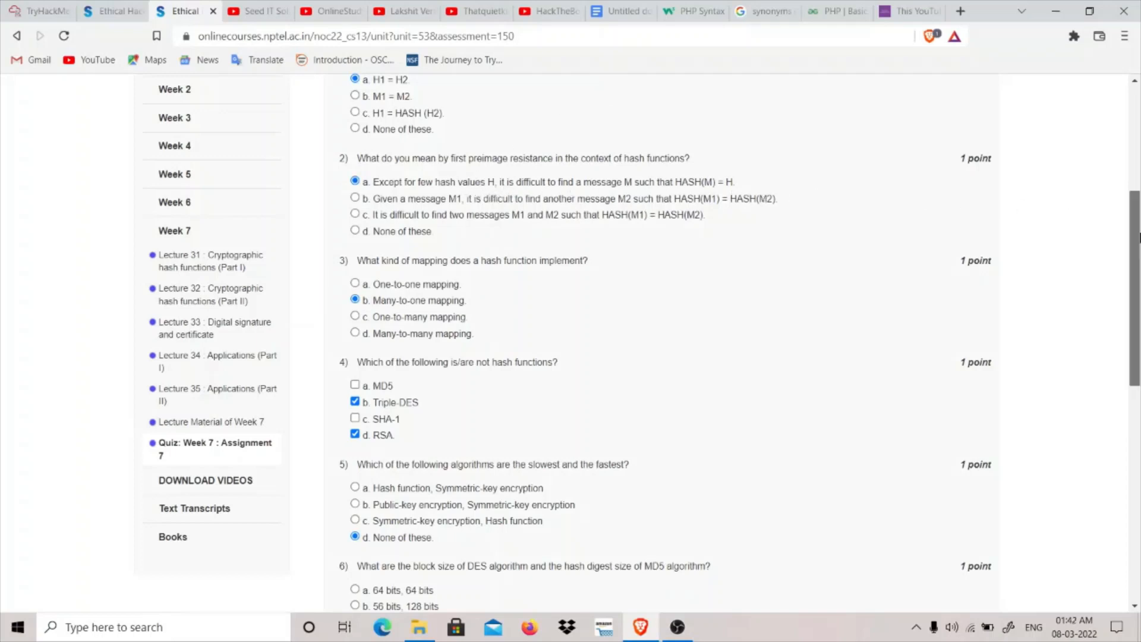
scroll(down, 3)
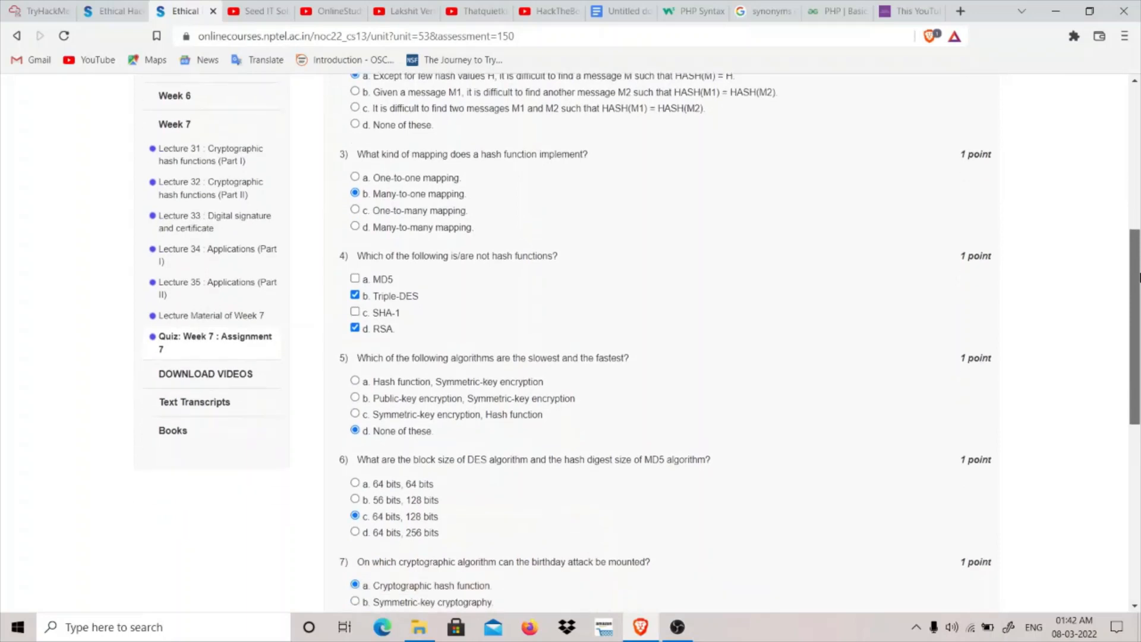
scroll(down, 3)
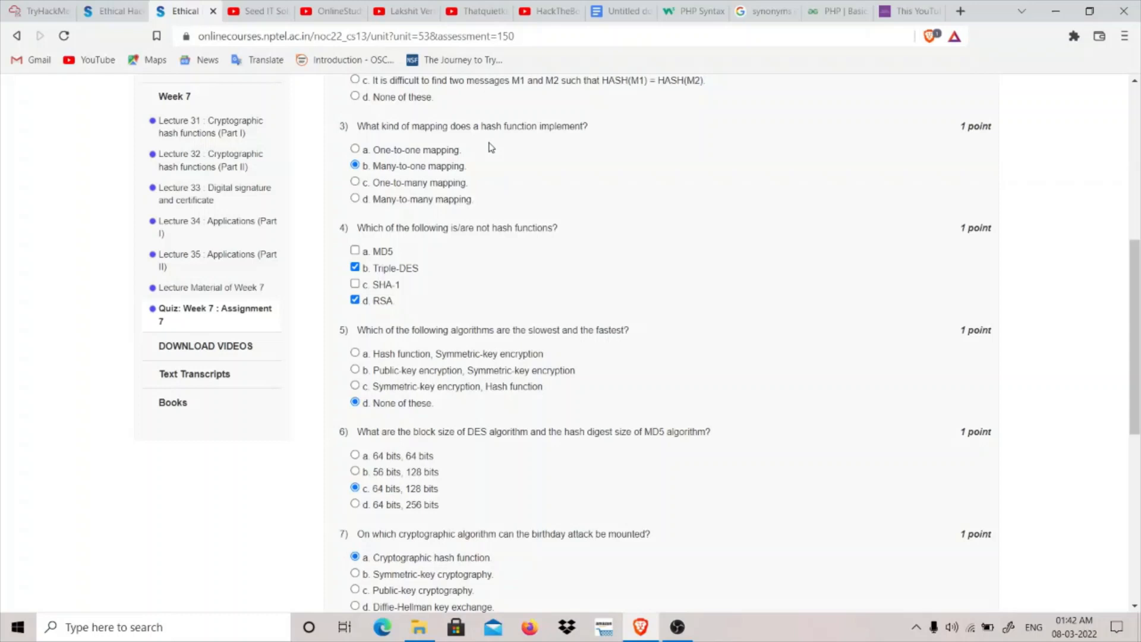
mouse_move(428, 217)
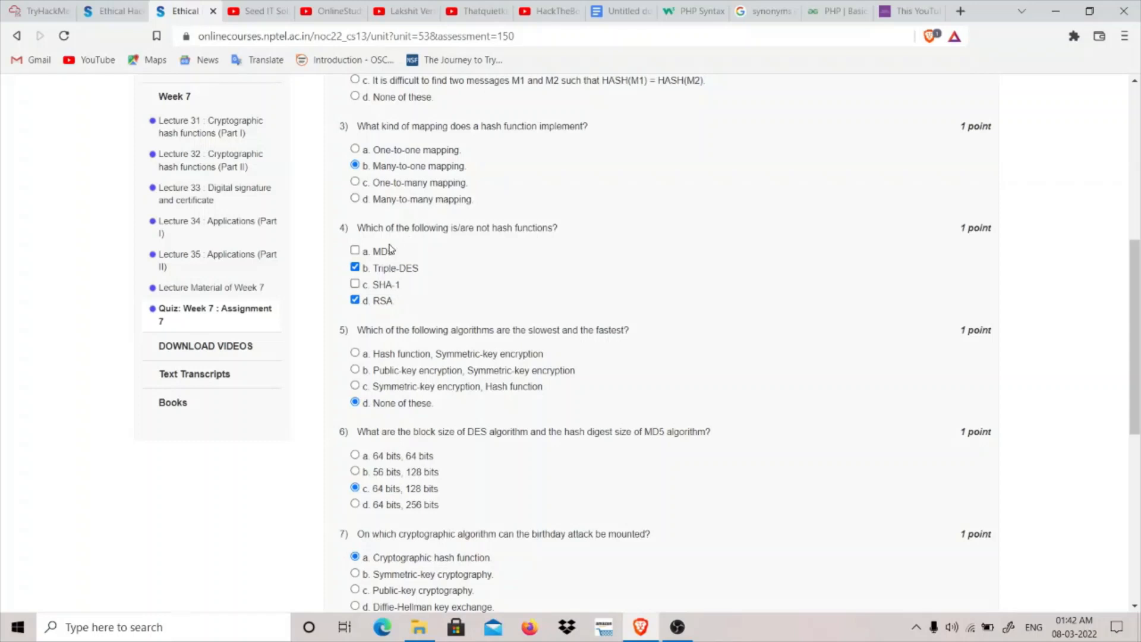
mouse_move(420, 278)
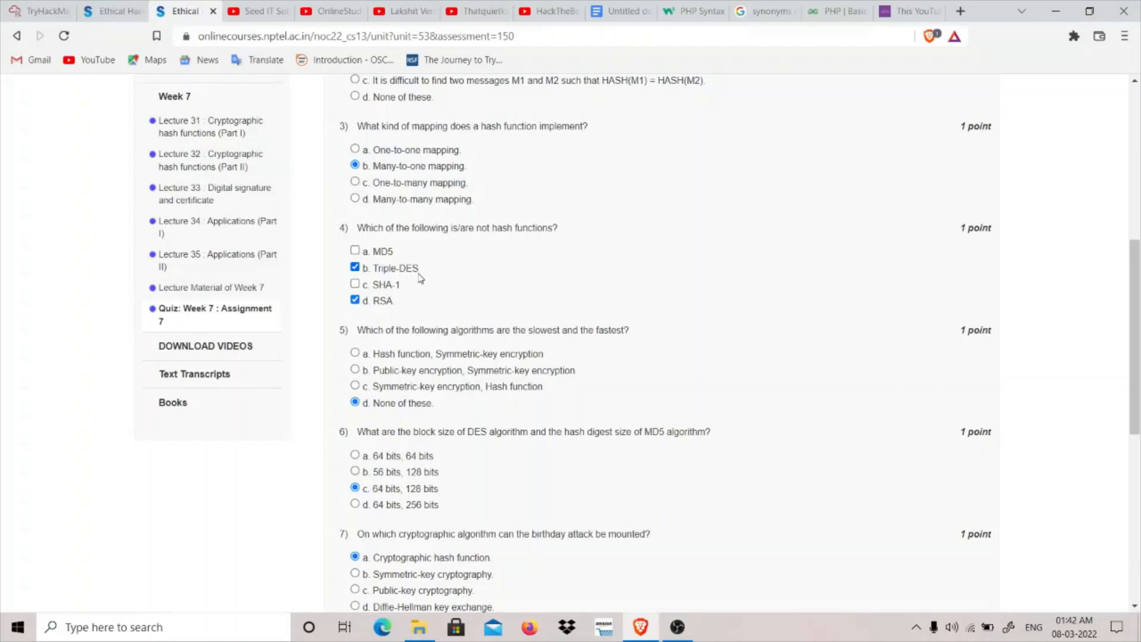
mouse_move(414, 273)
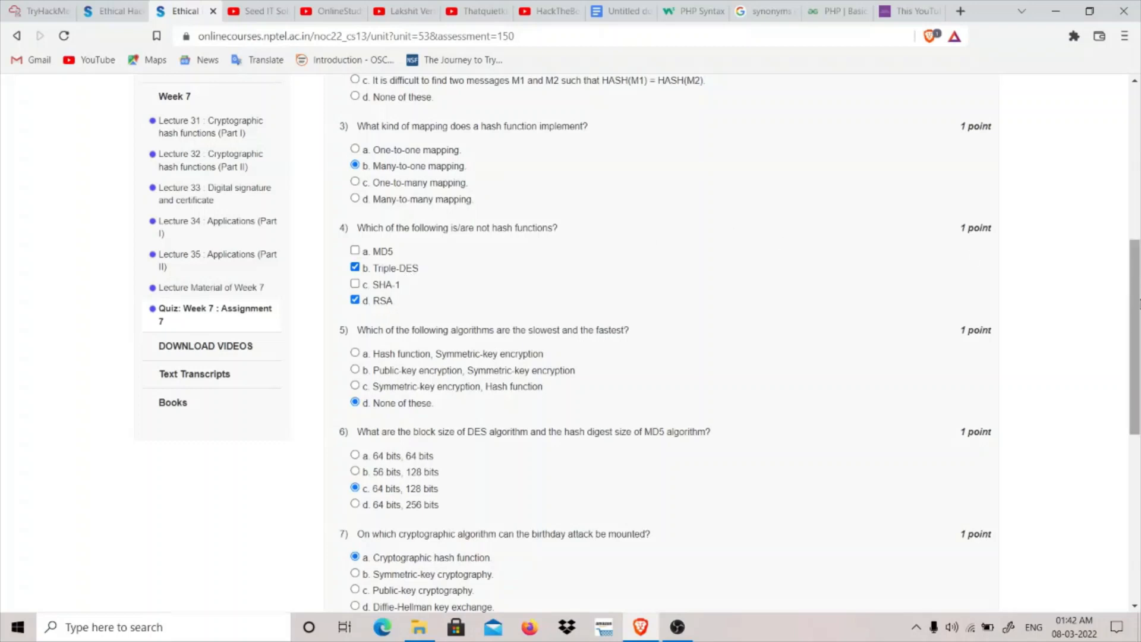
mouse_move(399, 313)
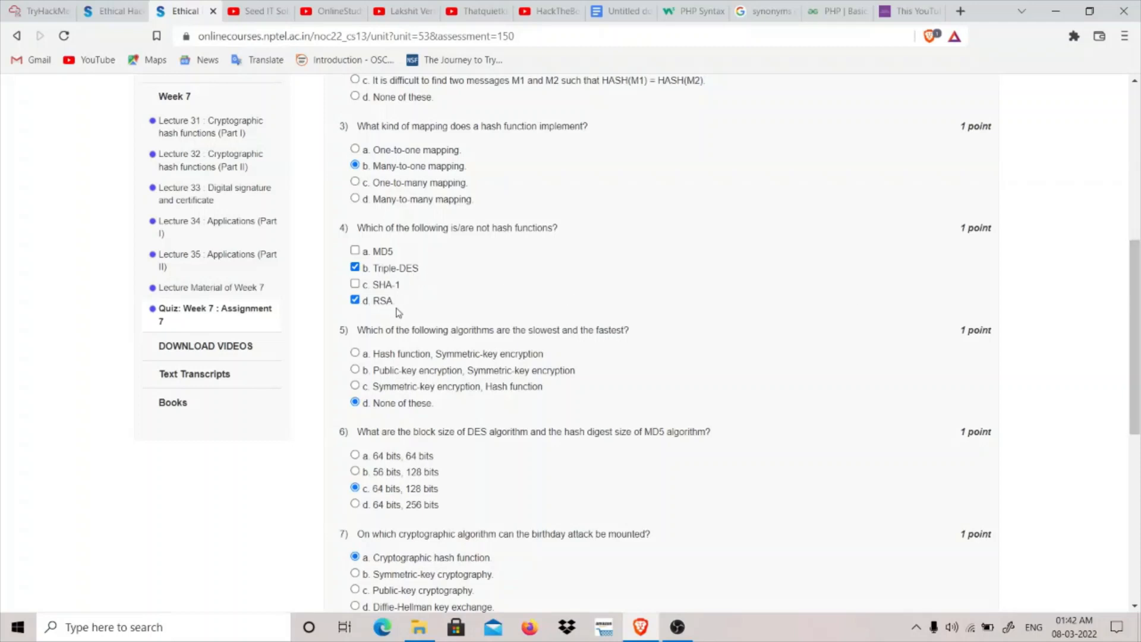
mouse_move(369, 300)
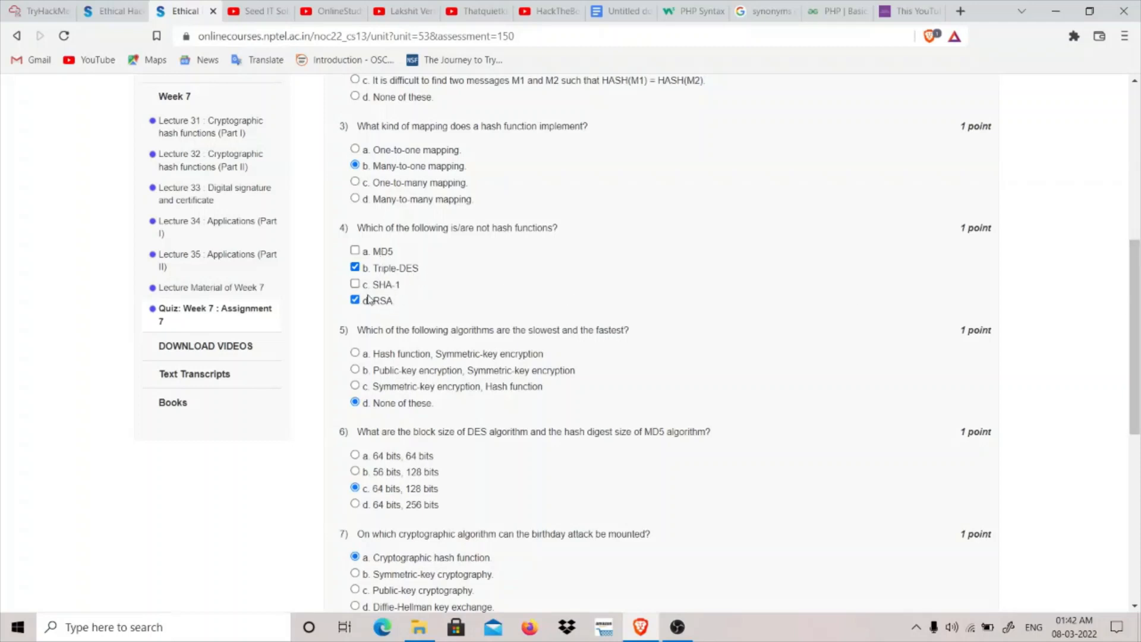
mouse_move(482, 240)
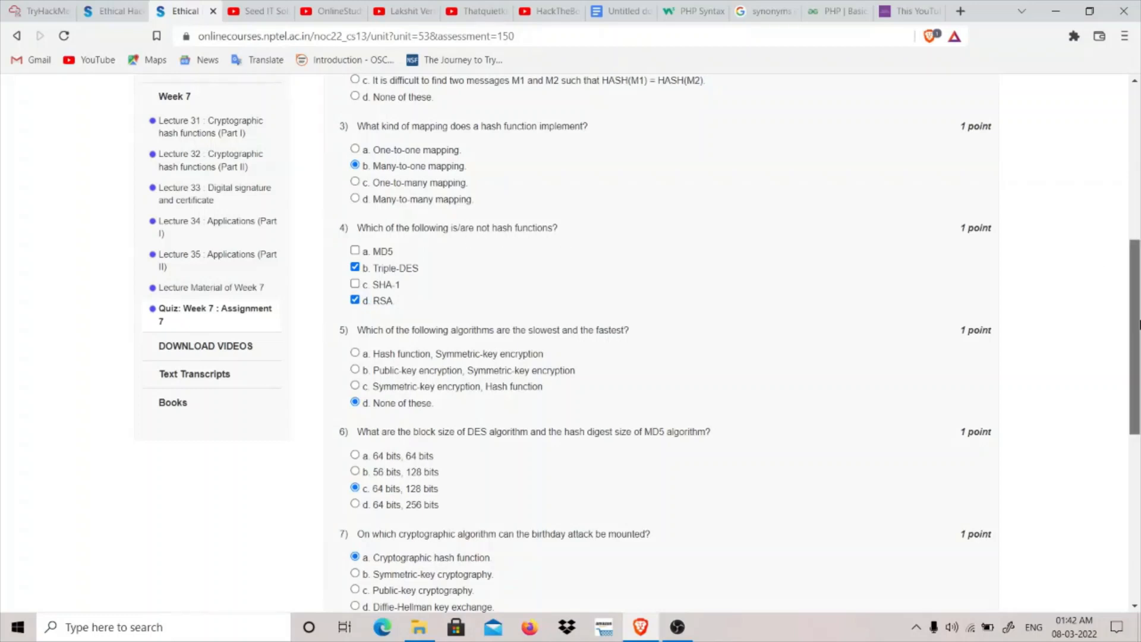
scroll(down, 3)
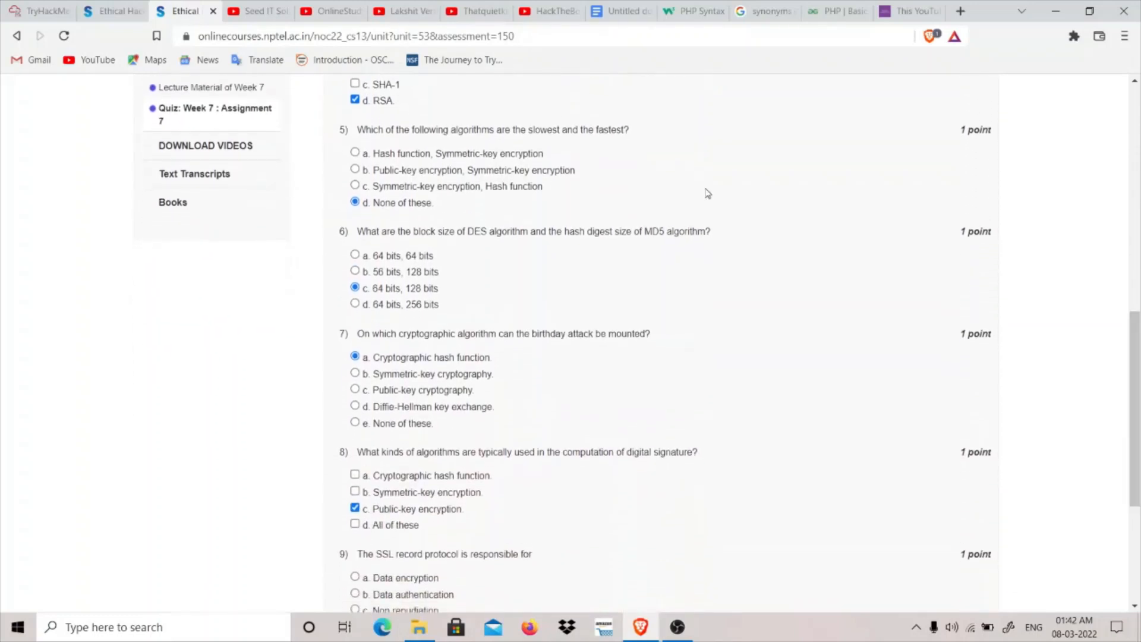
mouse_move(610, 142)
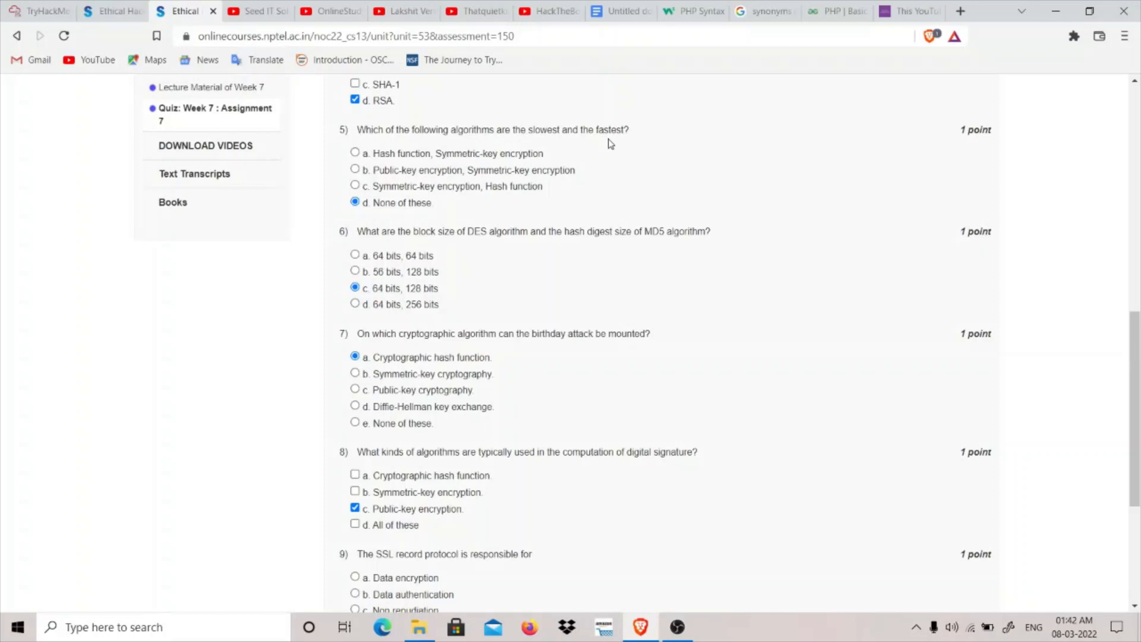
mouse_move(435, 165)
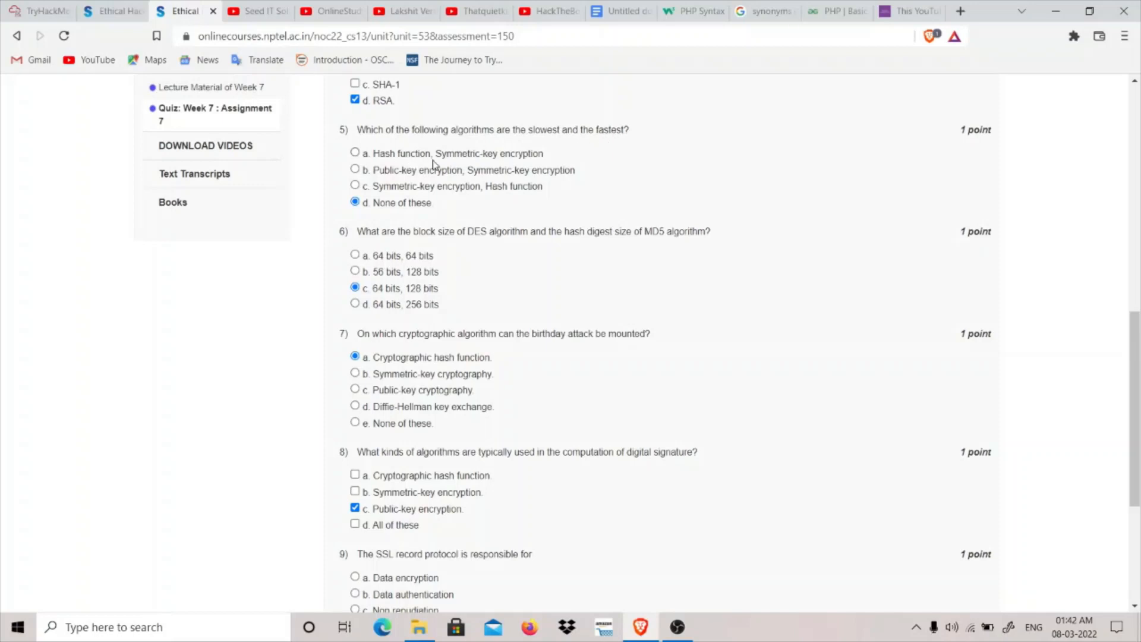
mouse_move(486, 166)
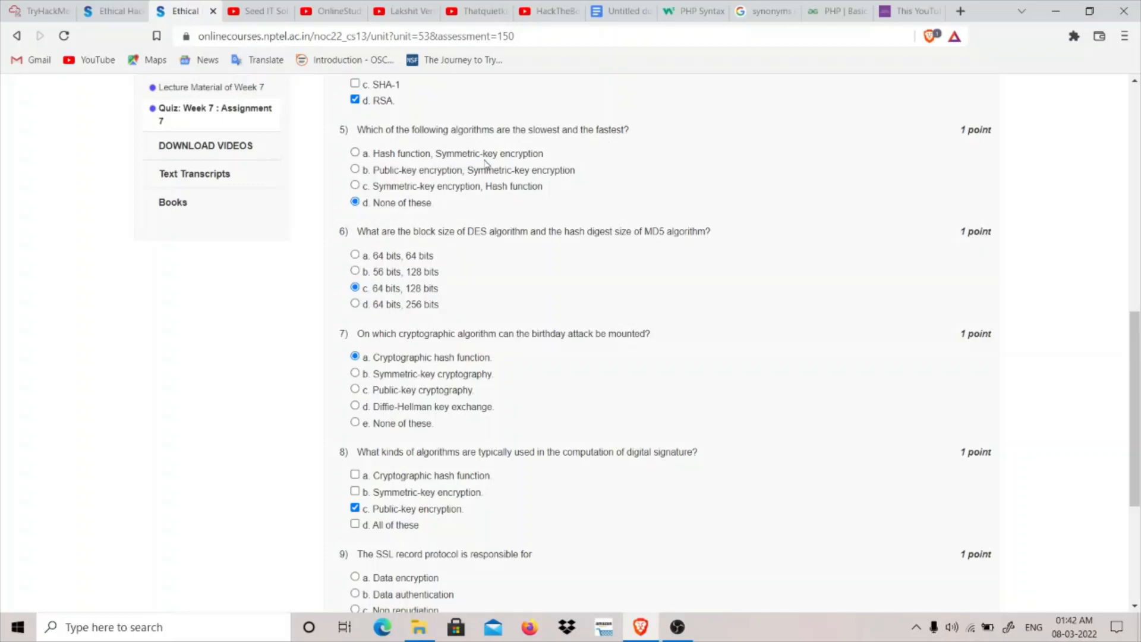
mouse_move(542, 129)
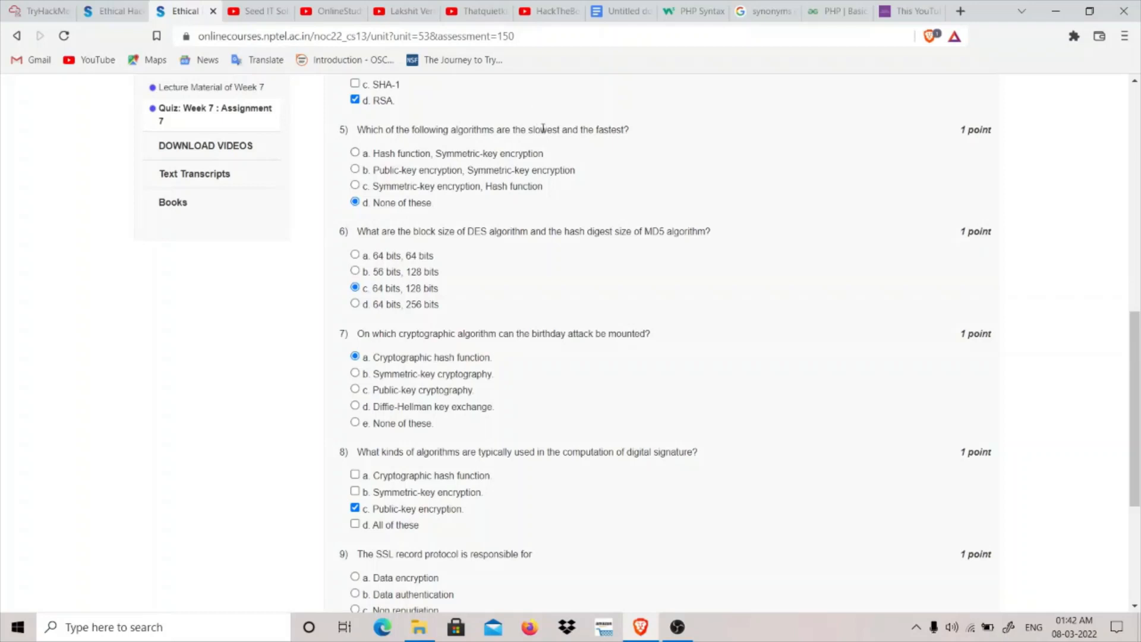
mouse_move(405, 174)
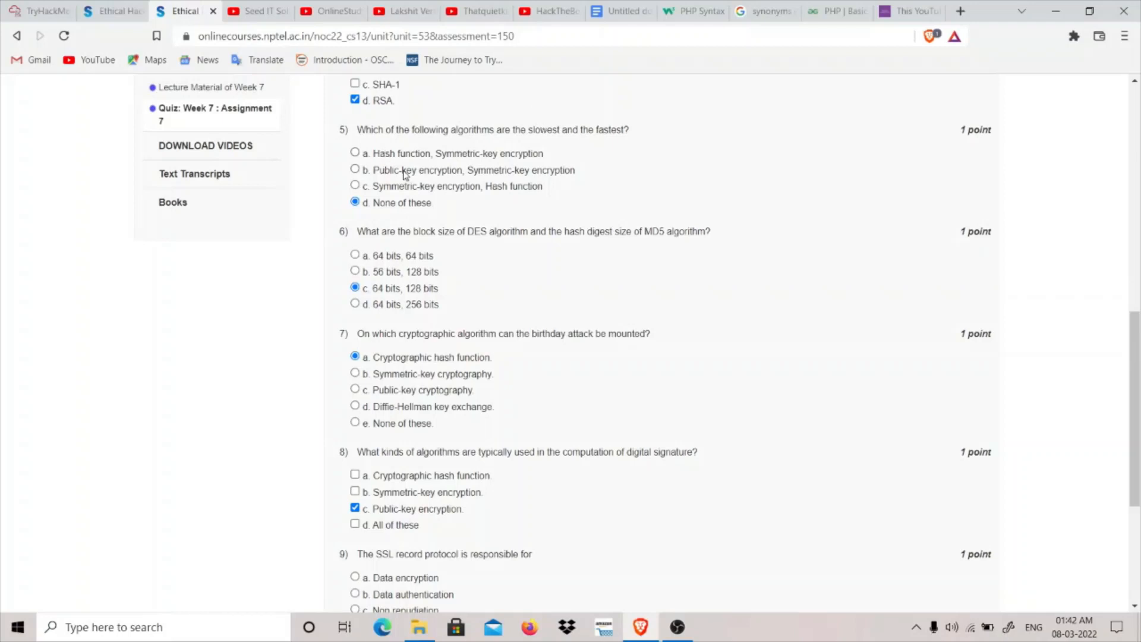
mouse_move(459, 182)
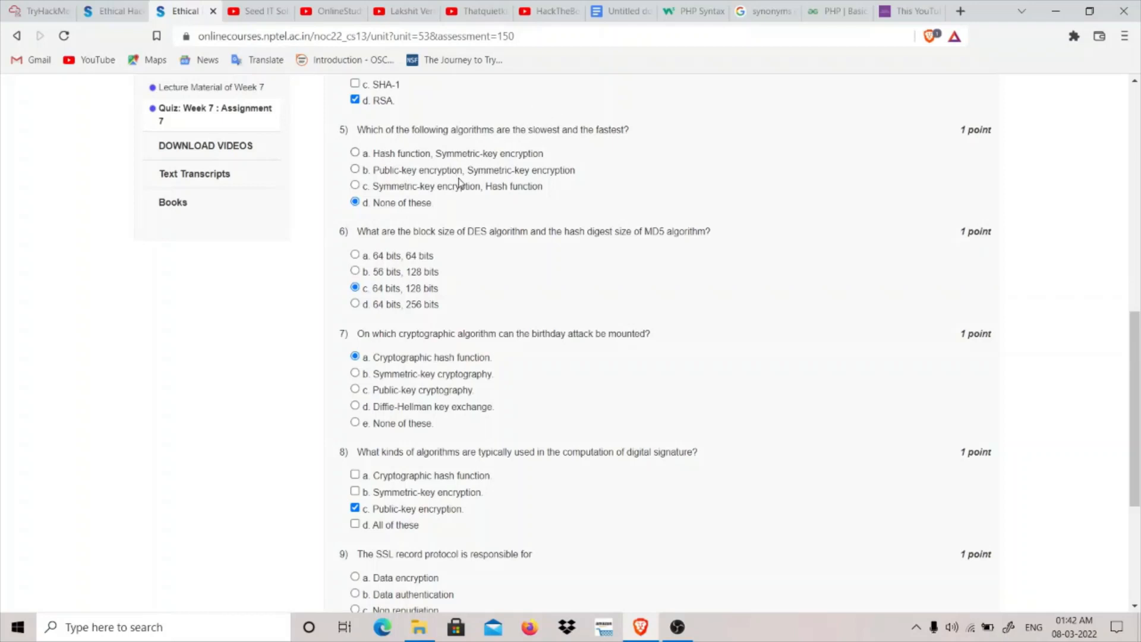
mouse_move(509, 169)
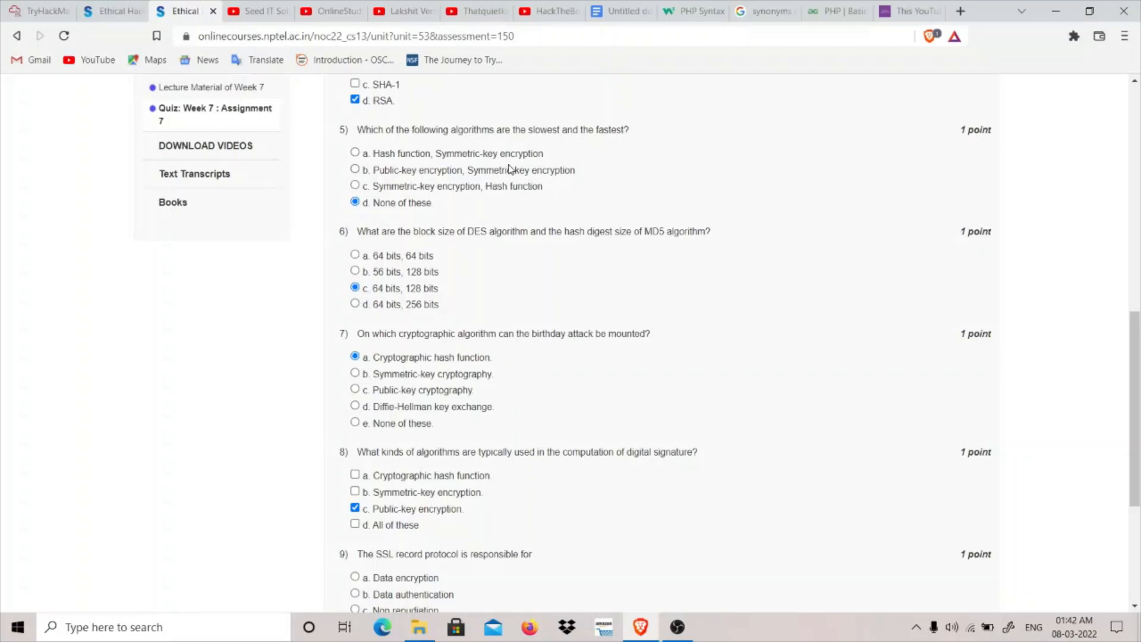
mouse_move(538, 181)
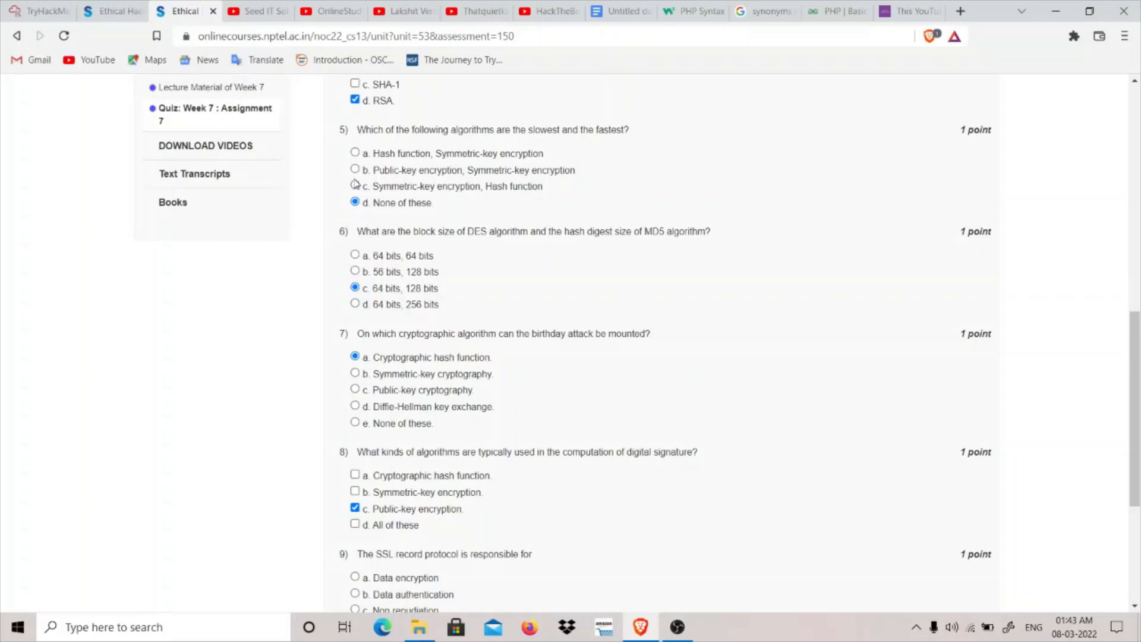
mouse_move(386, 195)
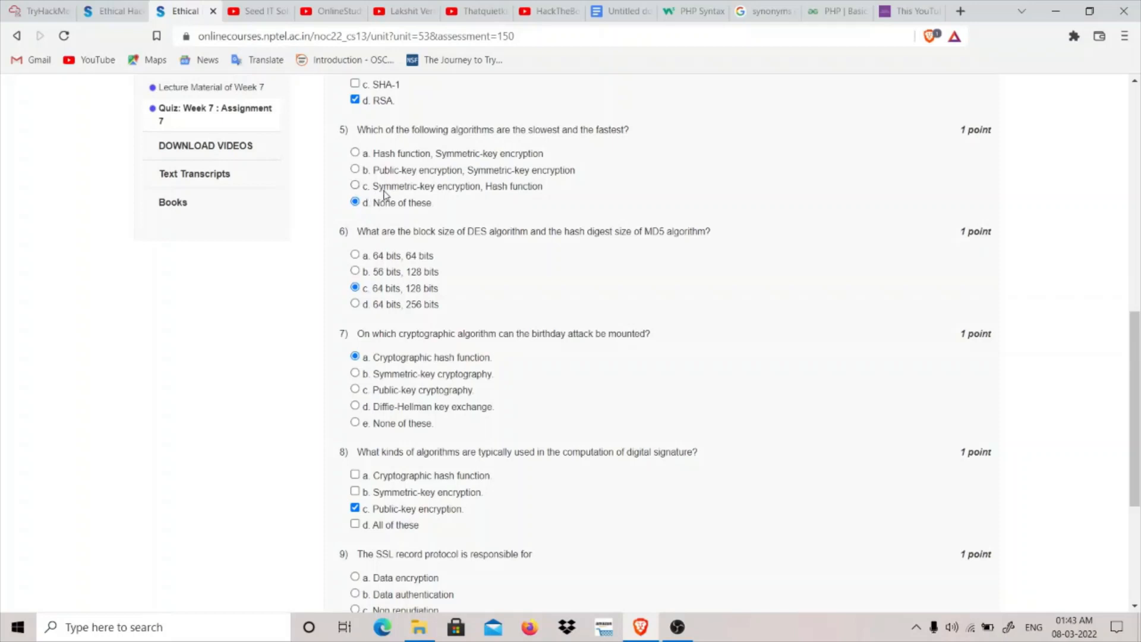
mouse_move(523, 197)
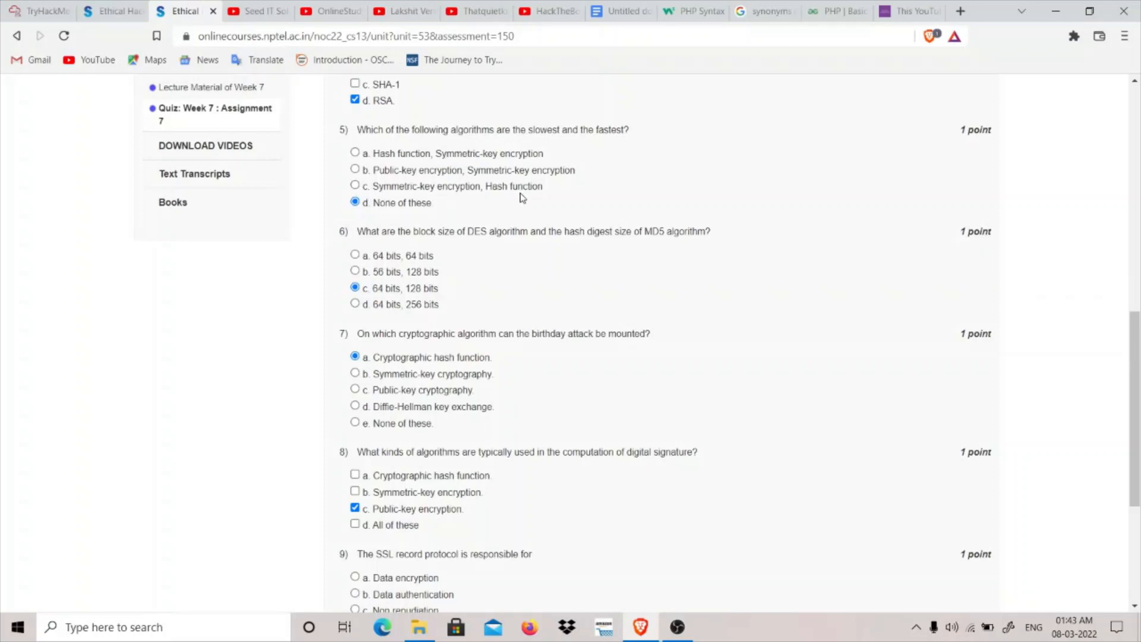
mouse_move(421, 191)
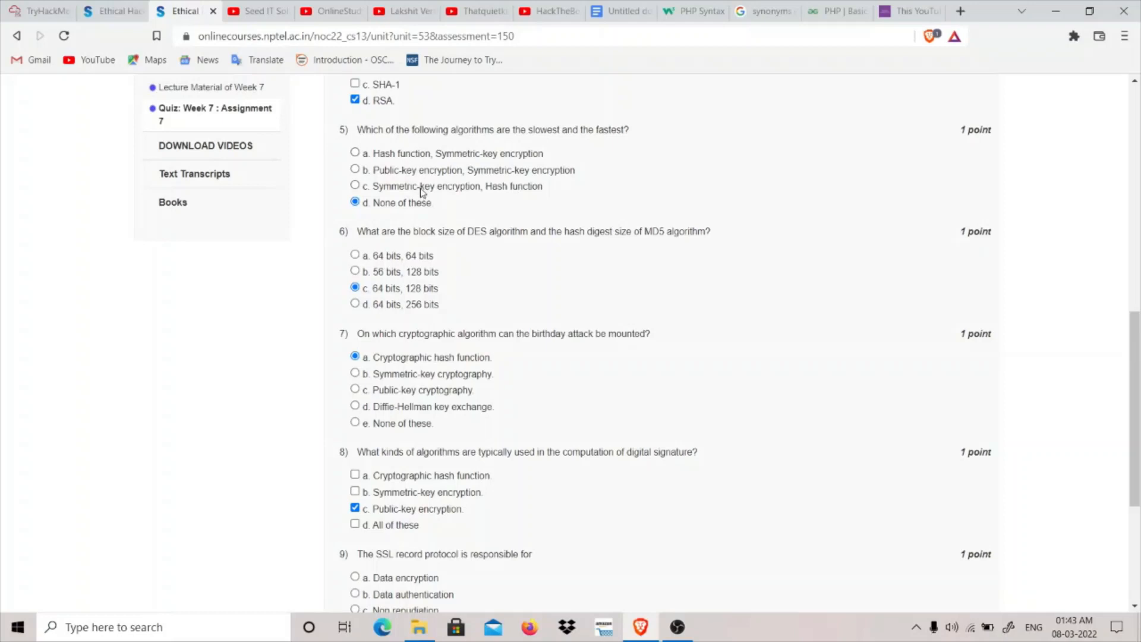
mouse_move(434, 181)
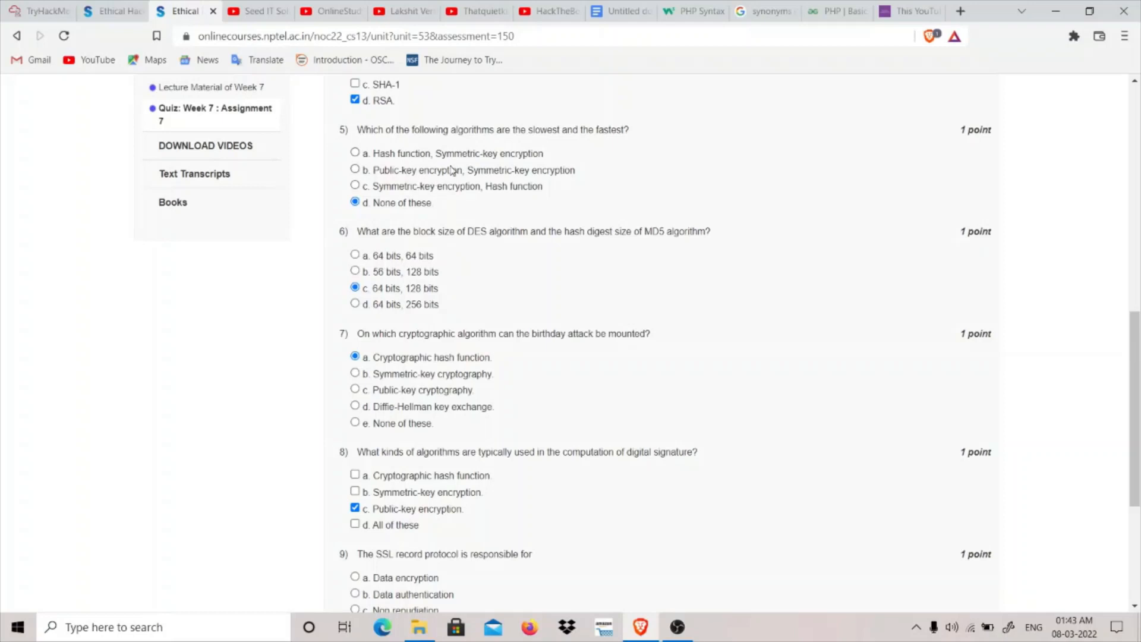
mouse_move(400, 202)
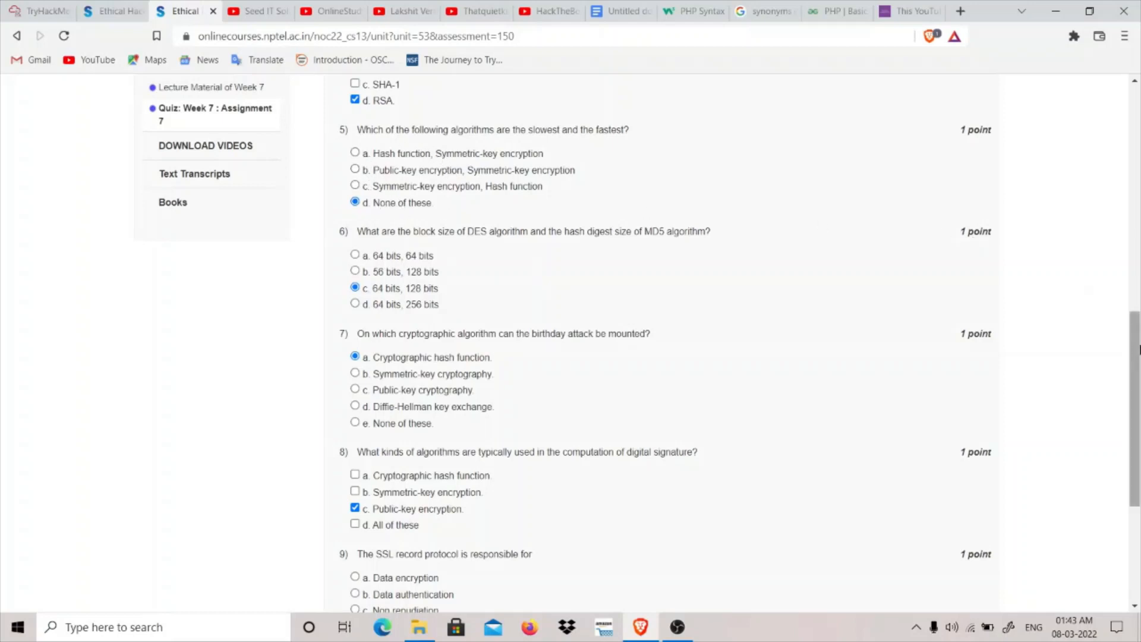
scroll(down, 3)
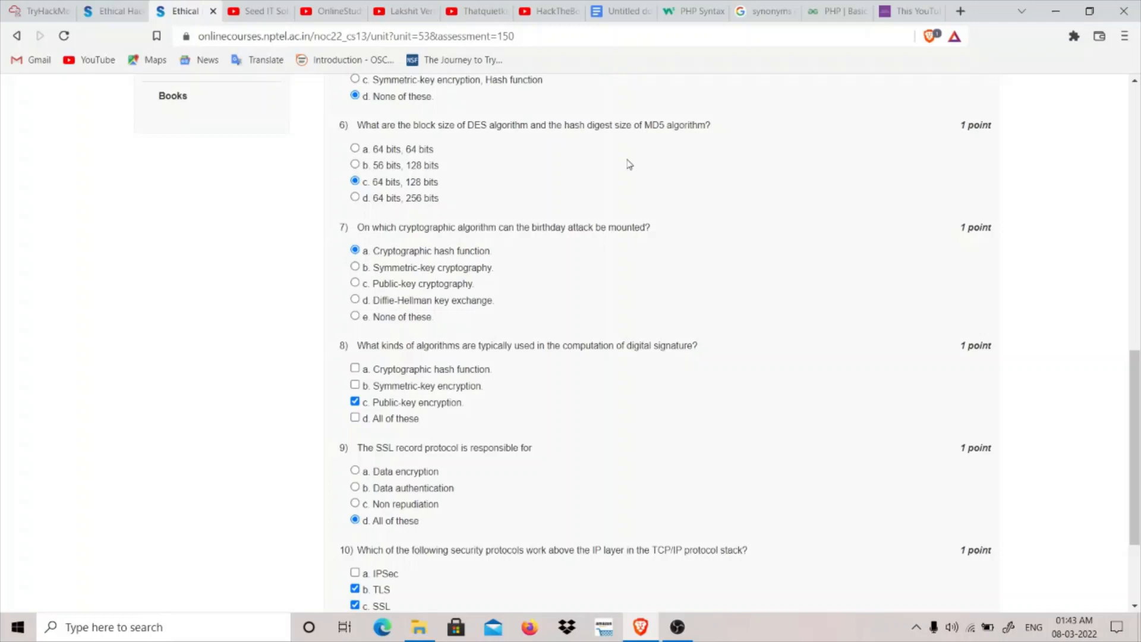
mouse_move(502, 136)
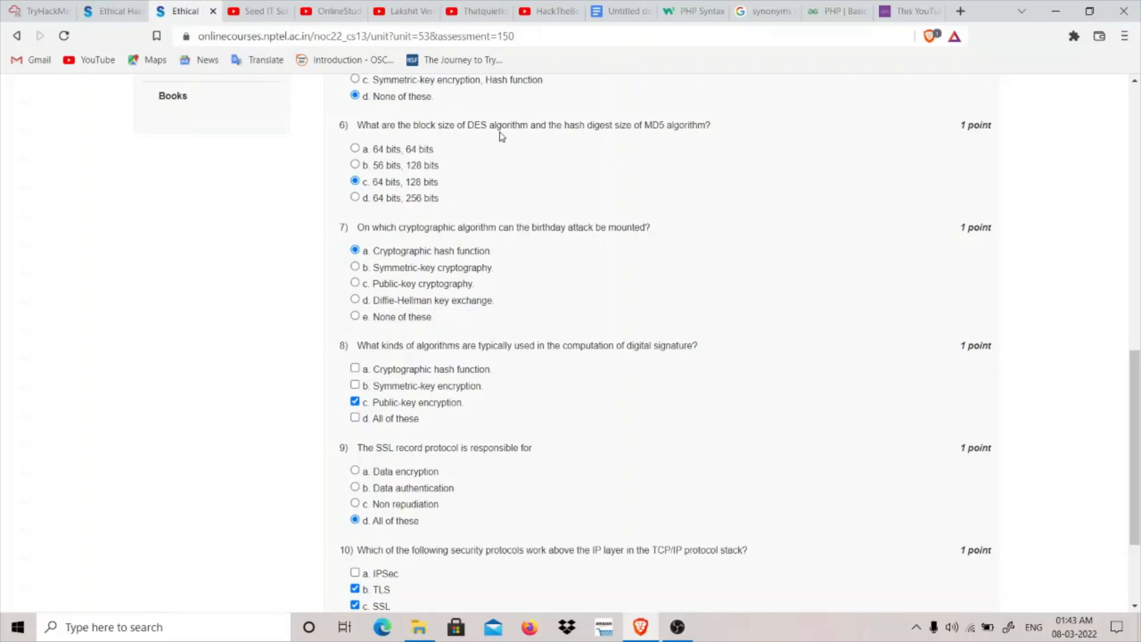
mouse_move(558, 148)
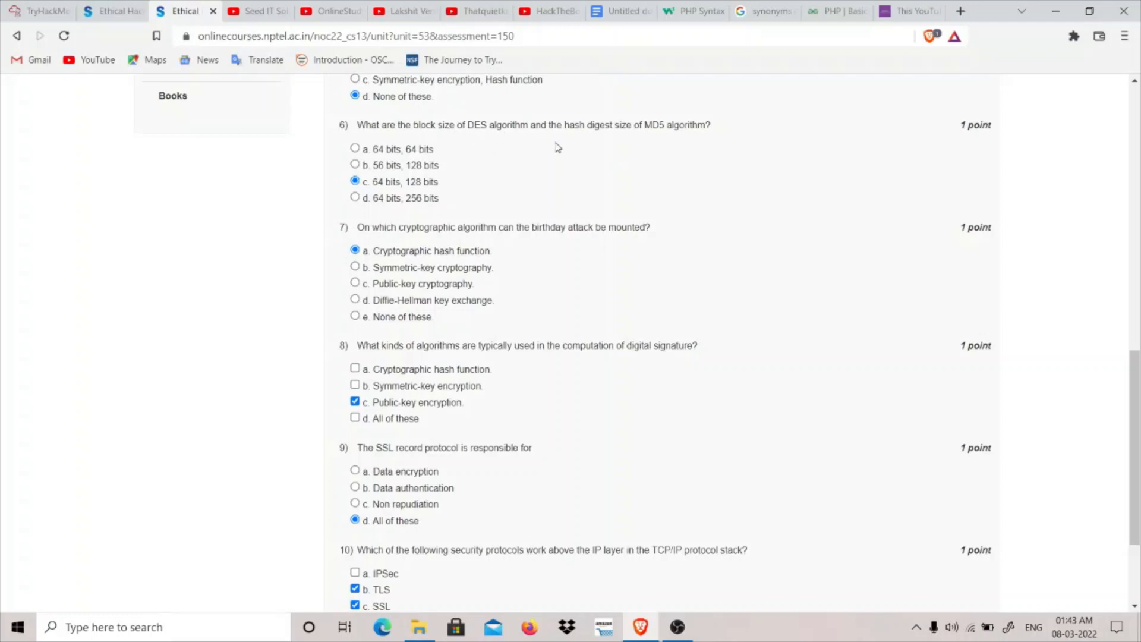
mouse_move(673, 148)
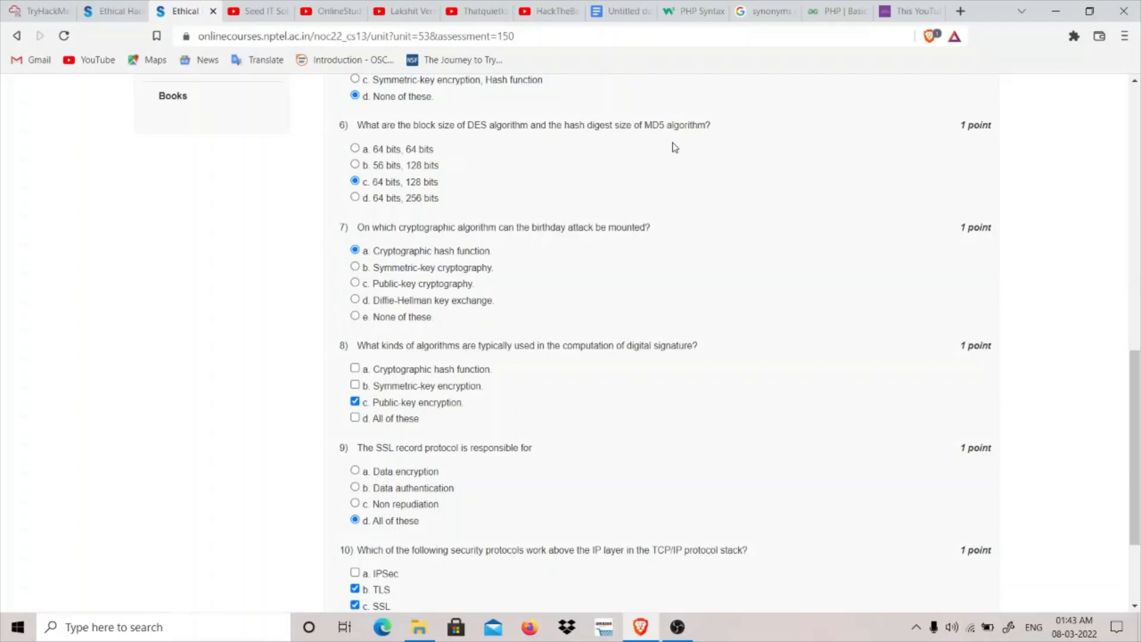
mouse_move(592, 144)
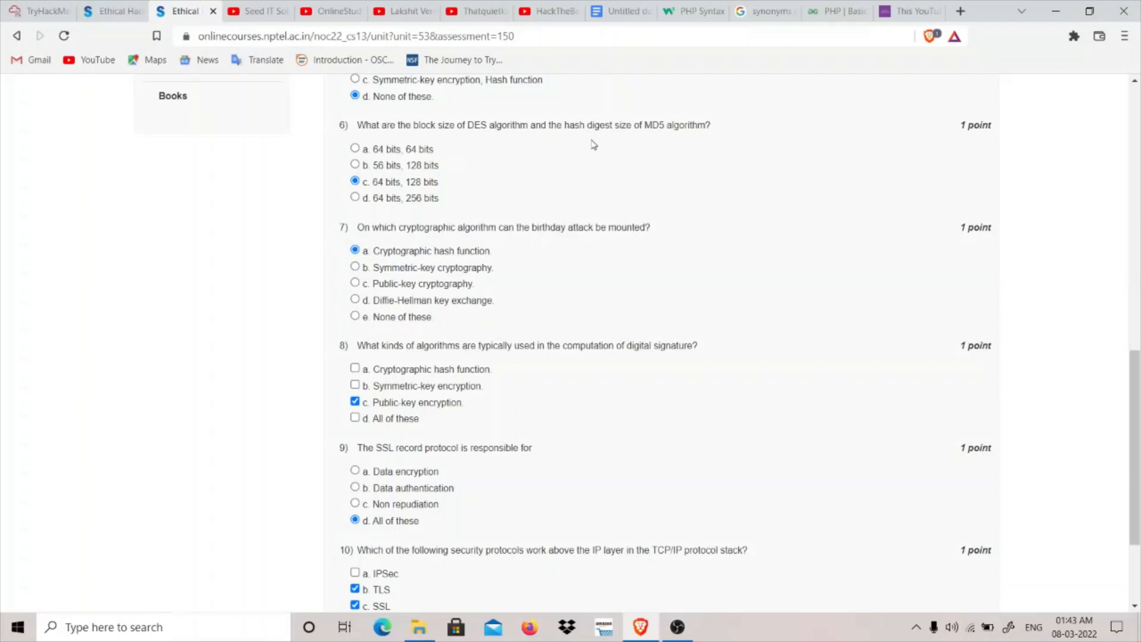
mouse_move(464, 129)
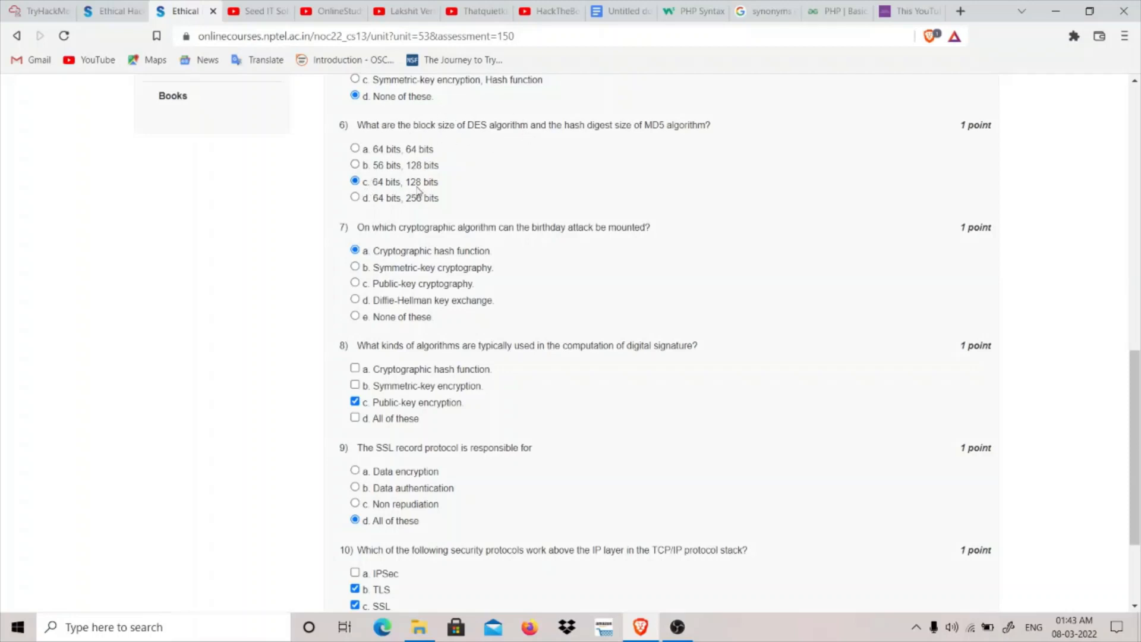
scroll(down, 3)
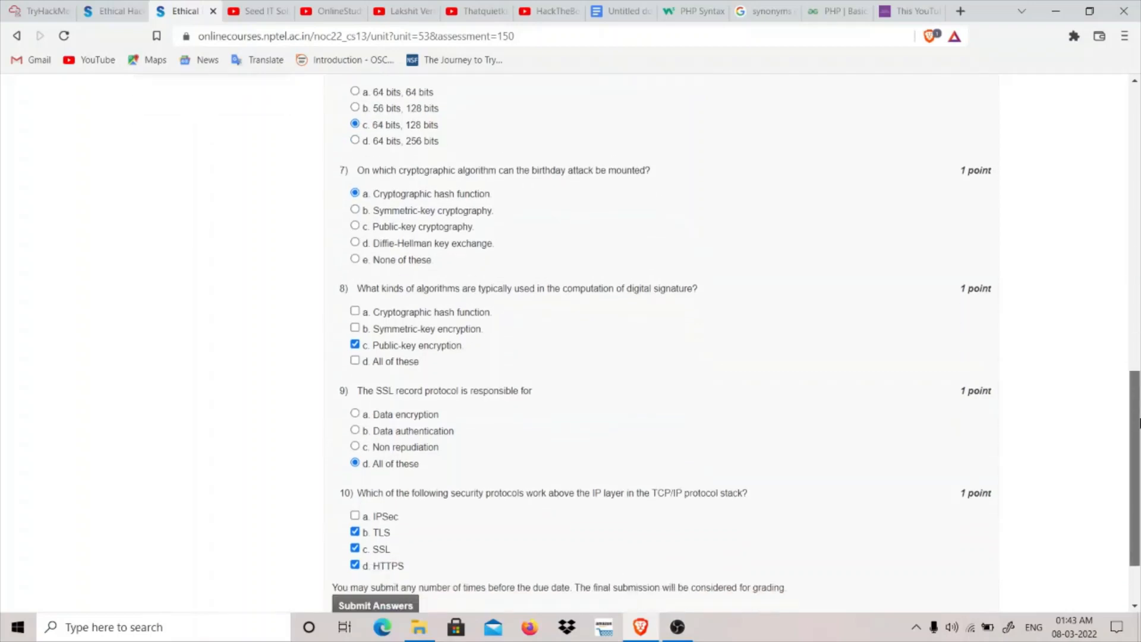
scroll(down, 3)
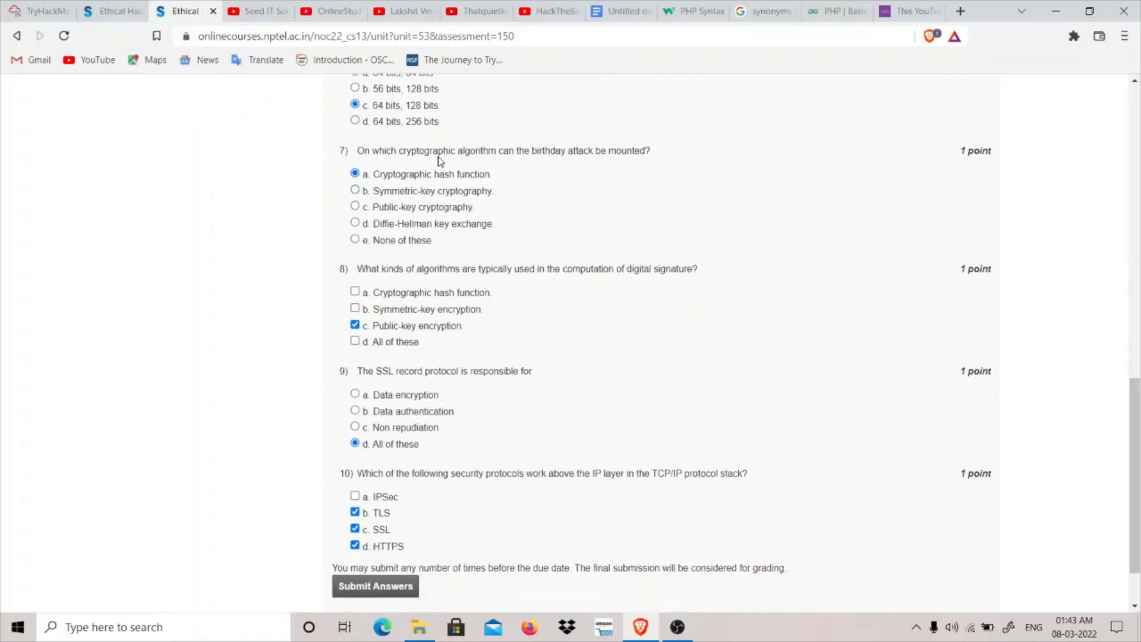
mouse_move(549, 163)
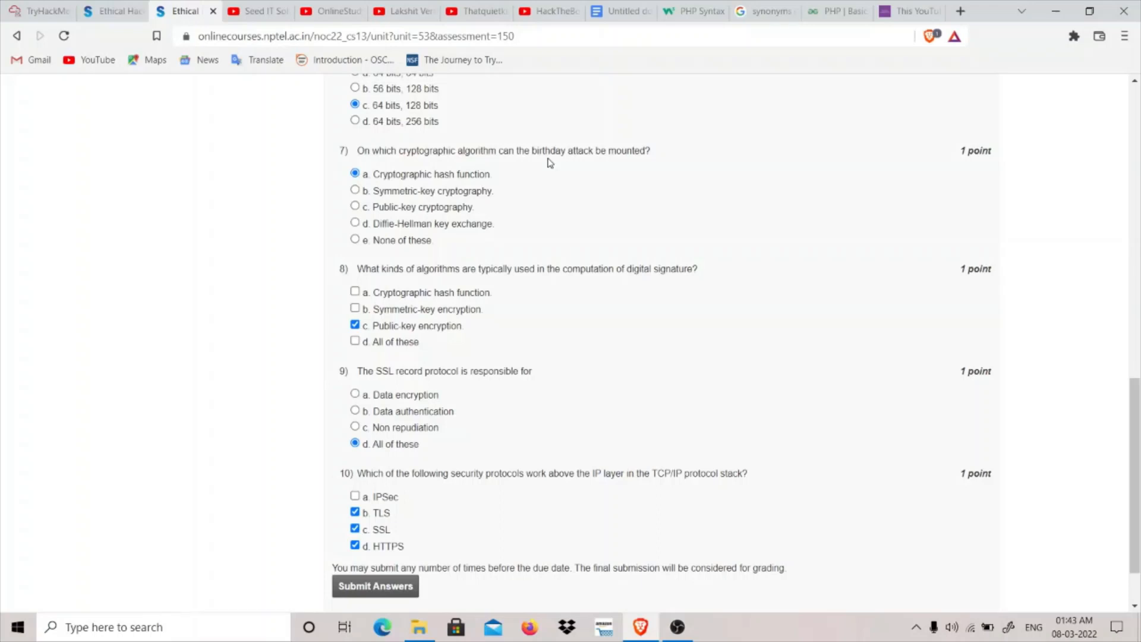
mouse_move(757, 253)
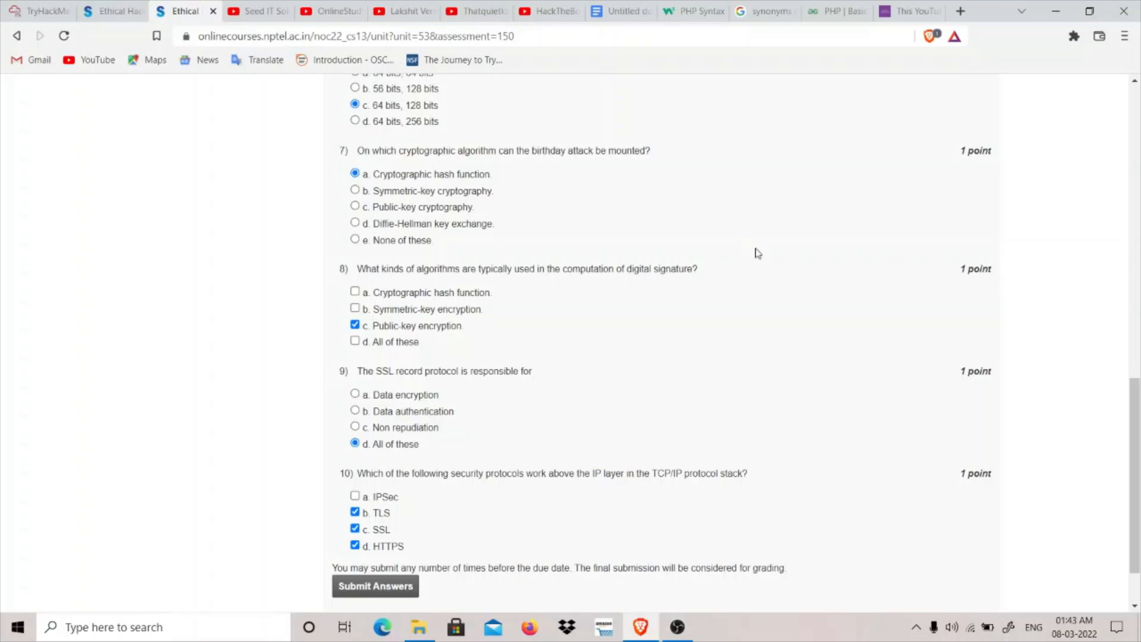
scroll(down, 3)
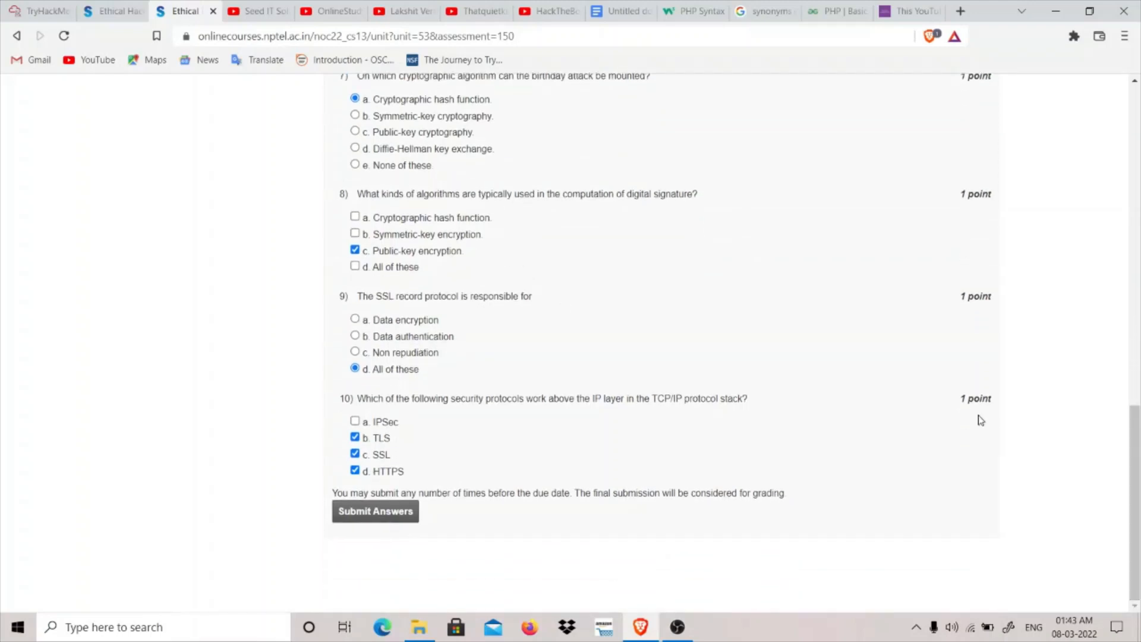
mouse_move(553, 211)
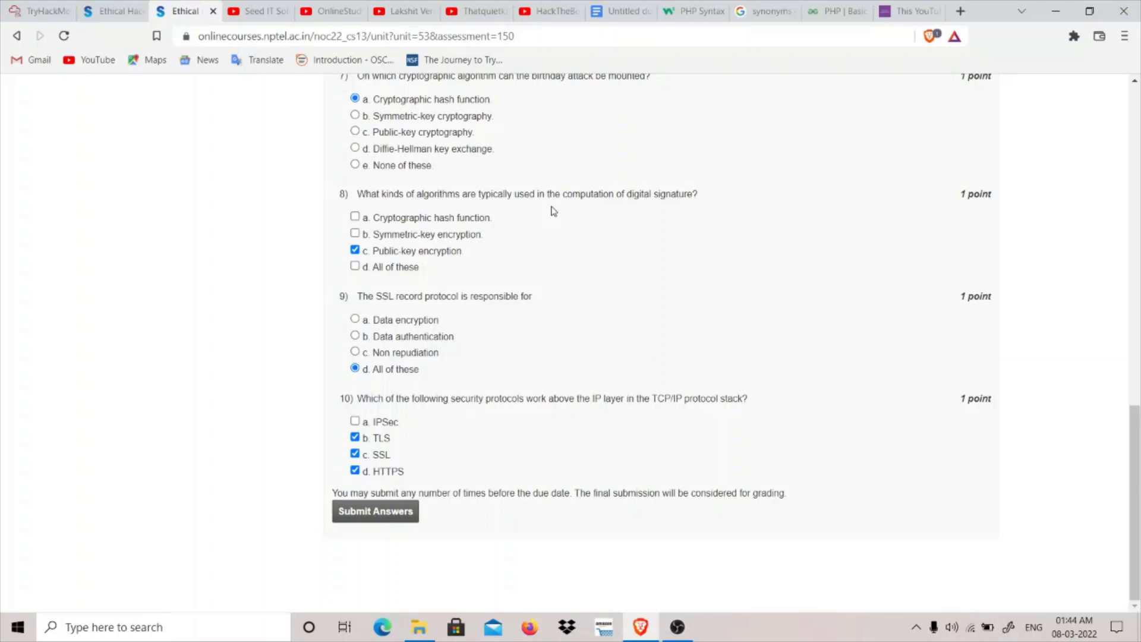
mouse_move(392, 262)
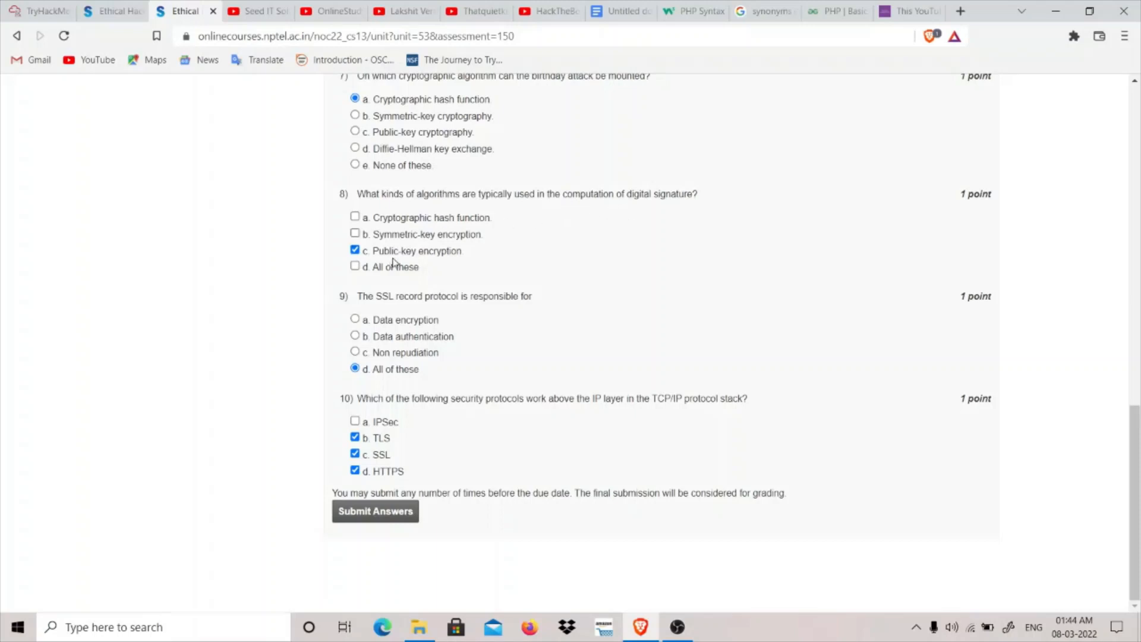
mouse_move(457, 259)
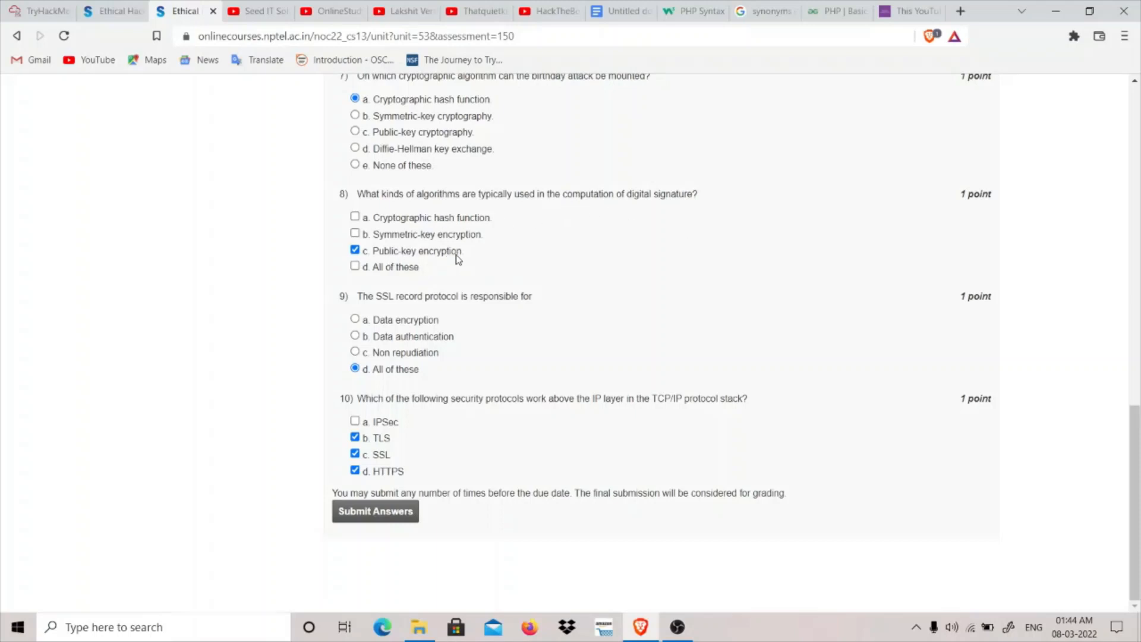
mouse_move(528, 333)
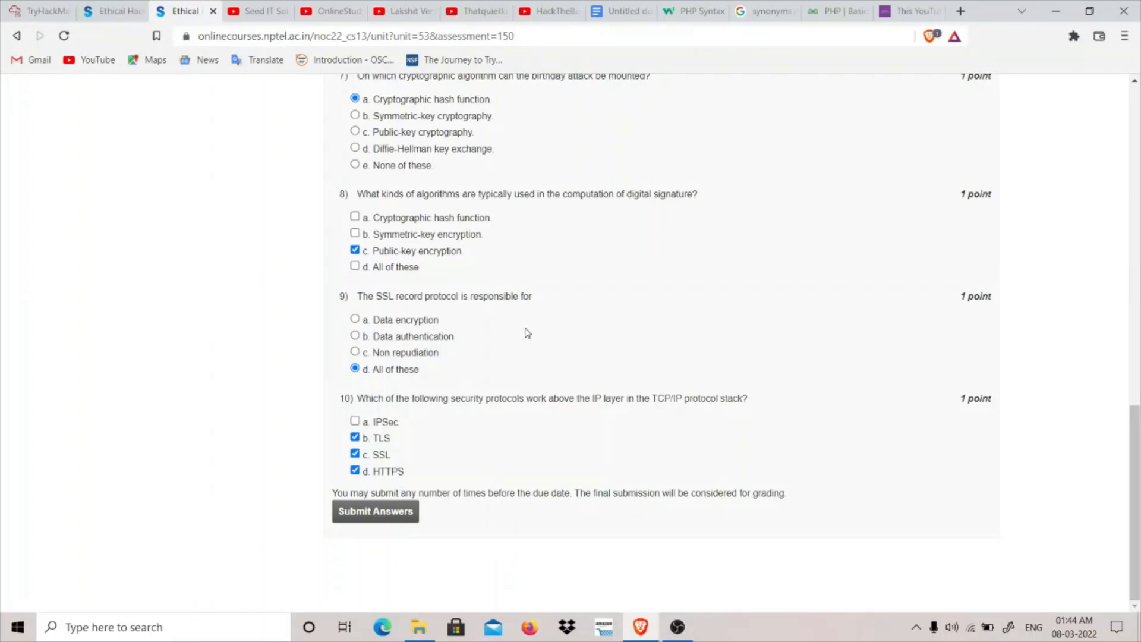
mouse_move(431, 298)
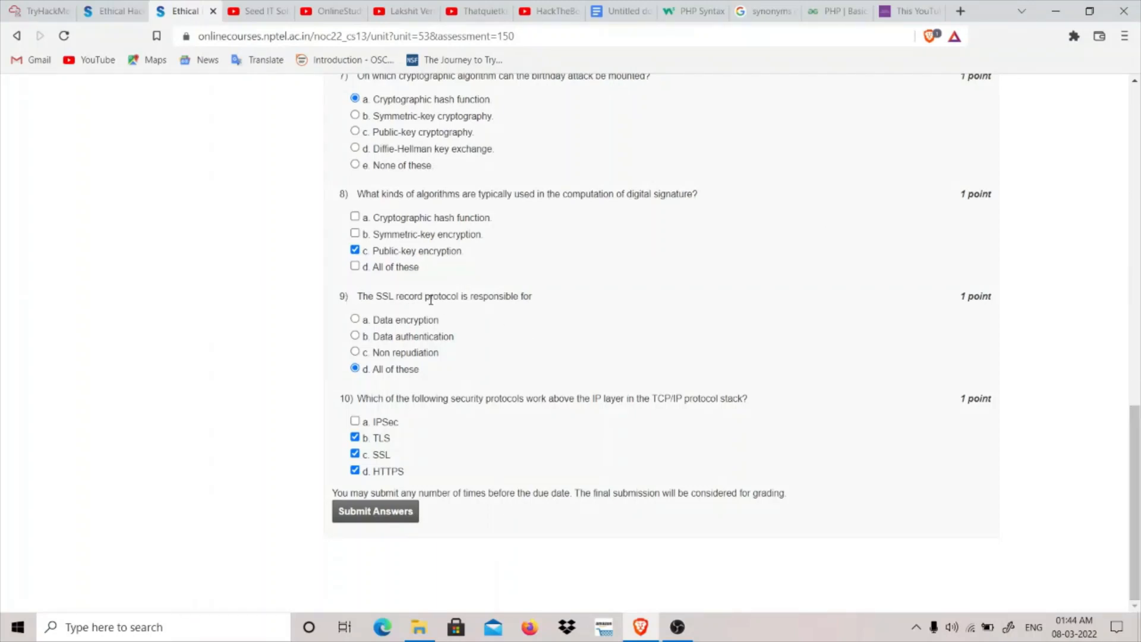
mouse_move(332, 308)
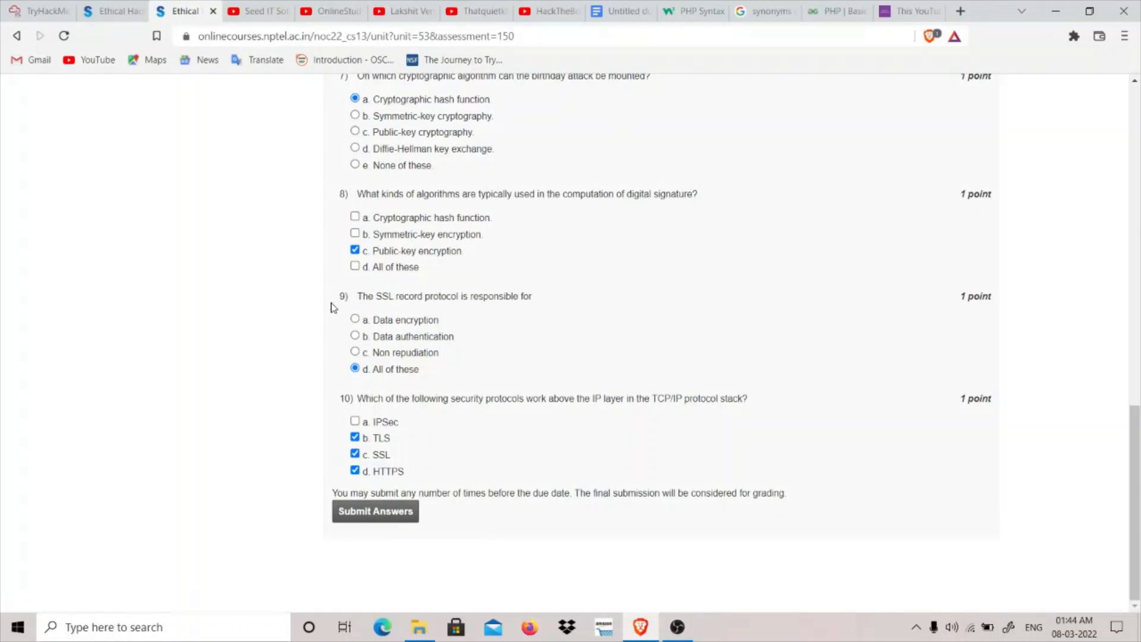
mouse_move(390, 301)
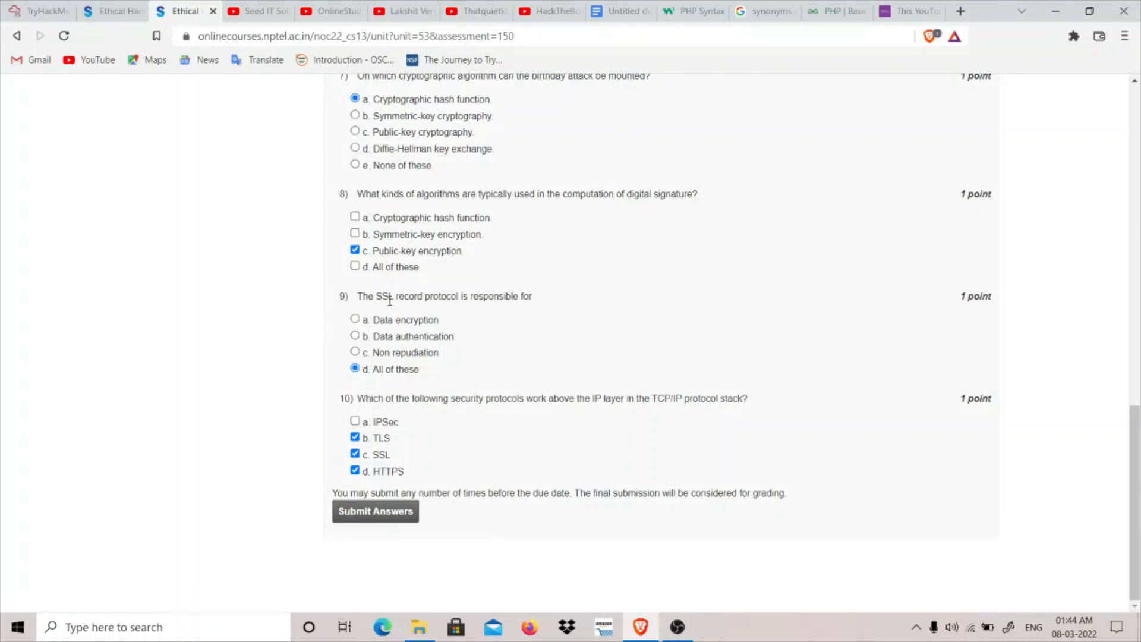
mouse_move(453, 301)
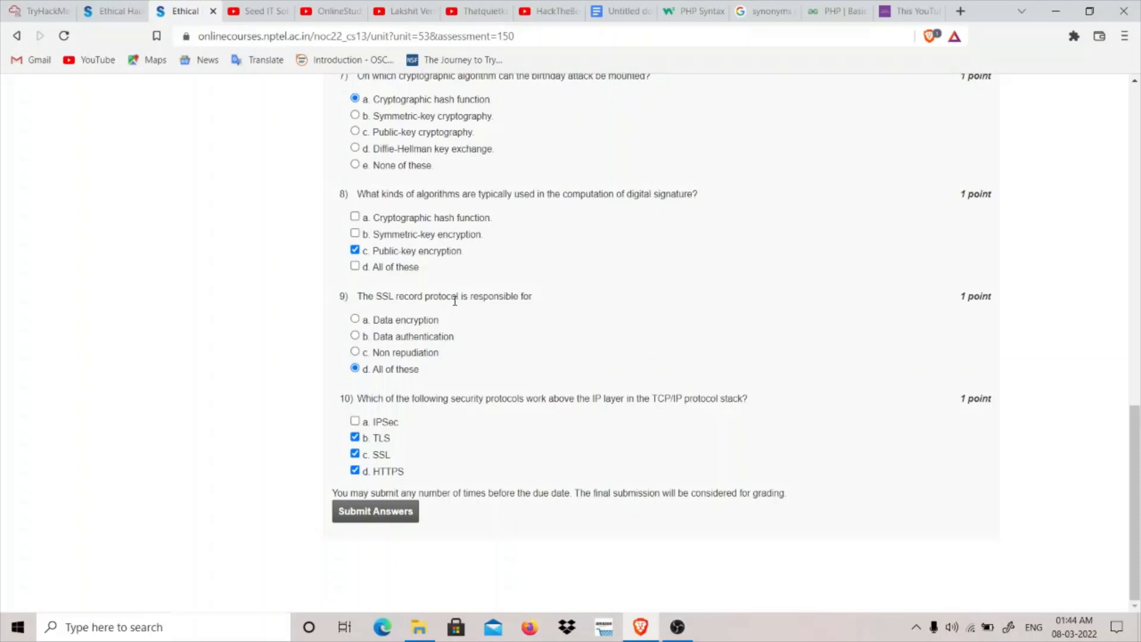
mouse_move(424, 367)
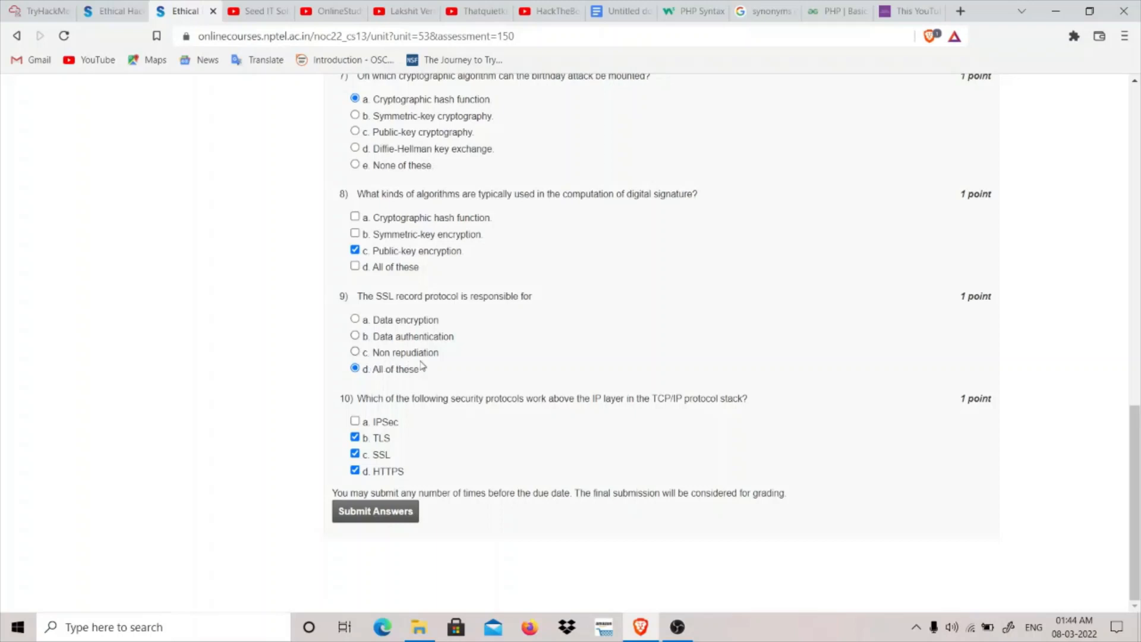
mouse_move(393, 362)
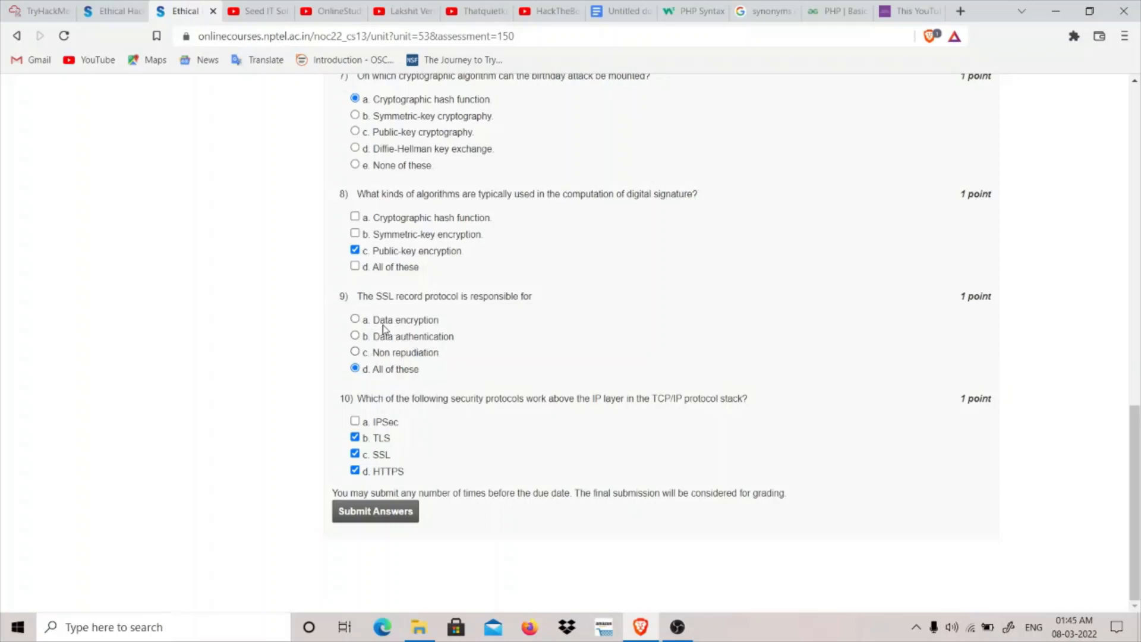
mouse_move(479, 308)
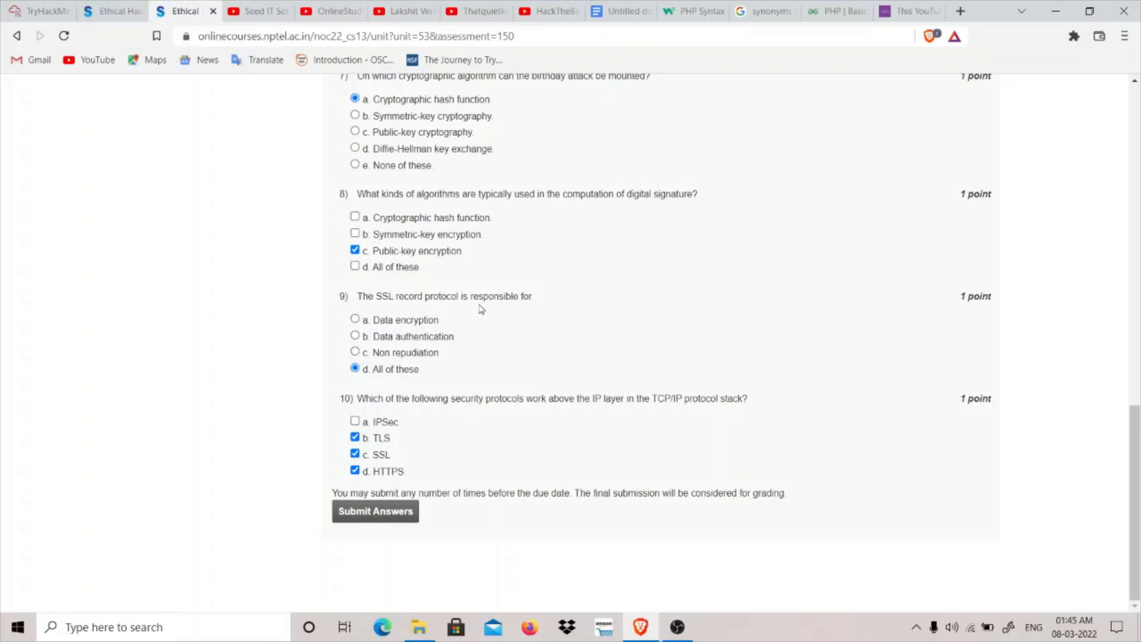
mouse_move(445, 343)
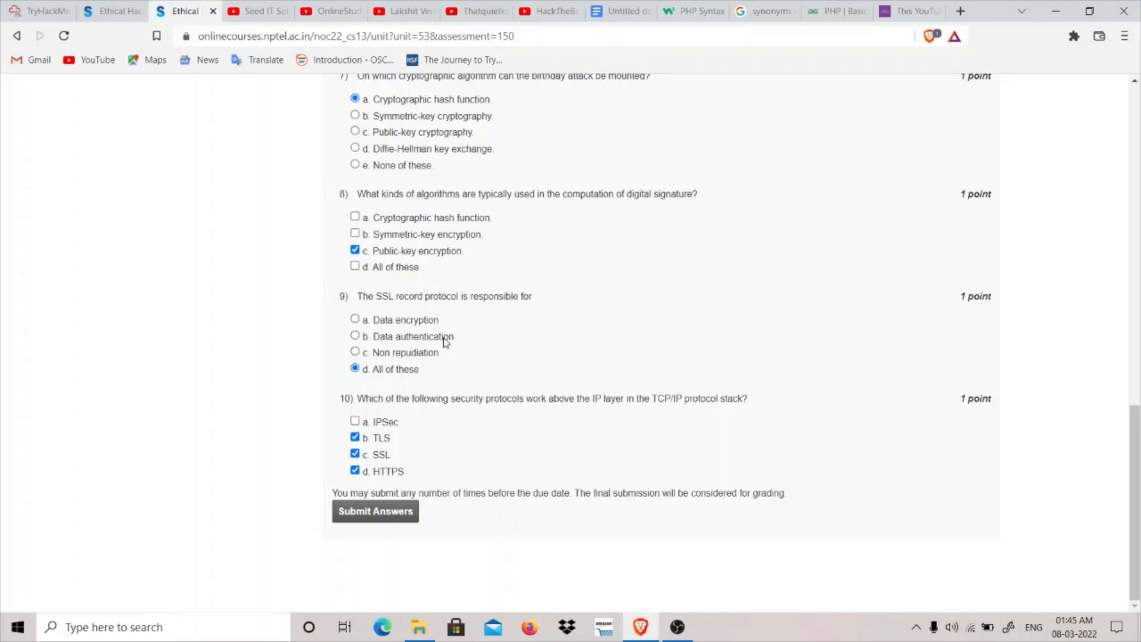
mouse_move(419, 379)
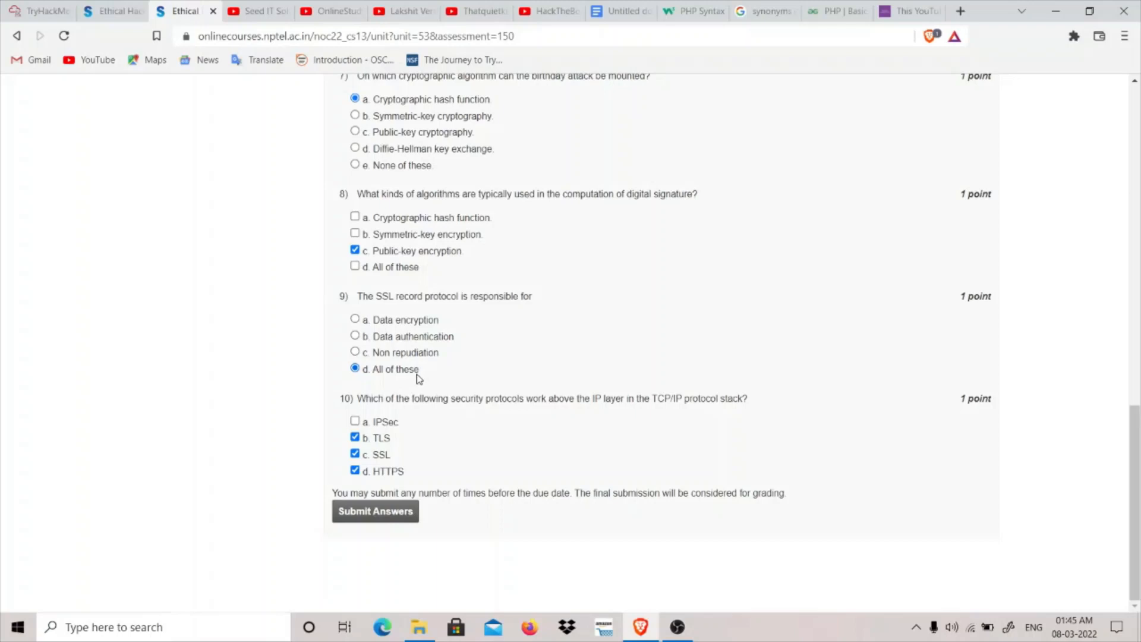
mouse_move(418, 331)
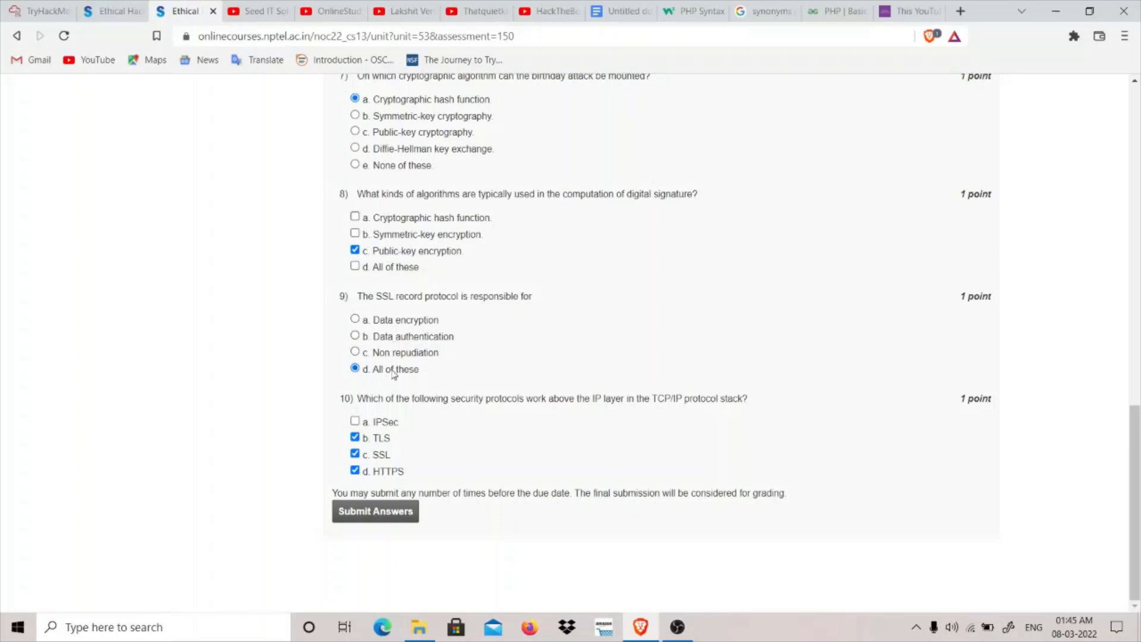
mouse_move(619, 440)
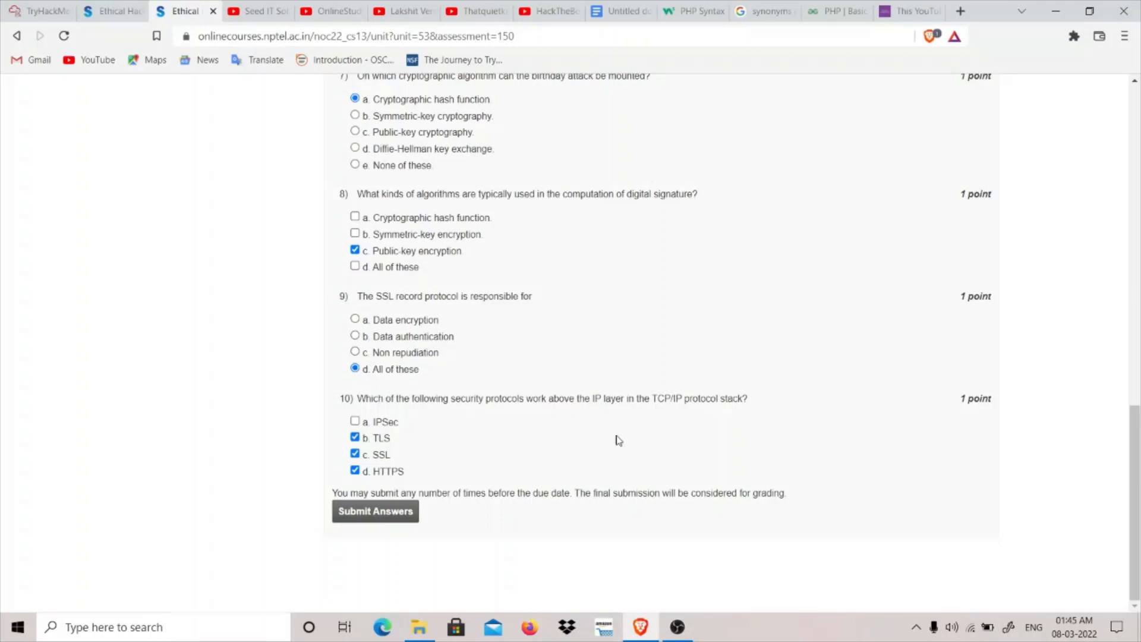
mouse_move(489, 402)
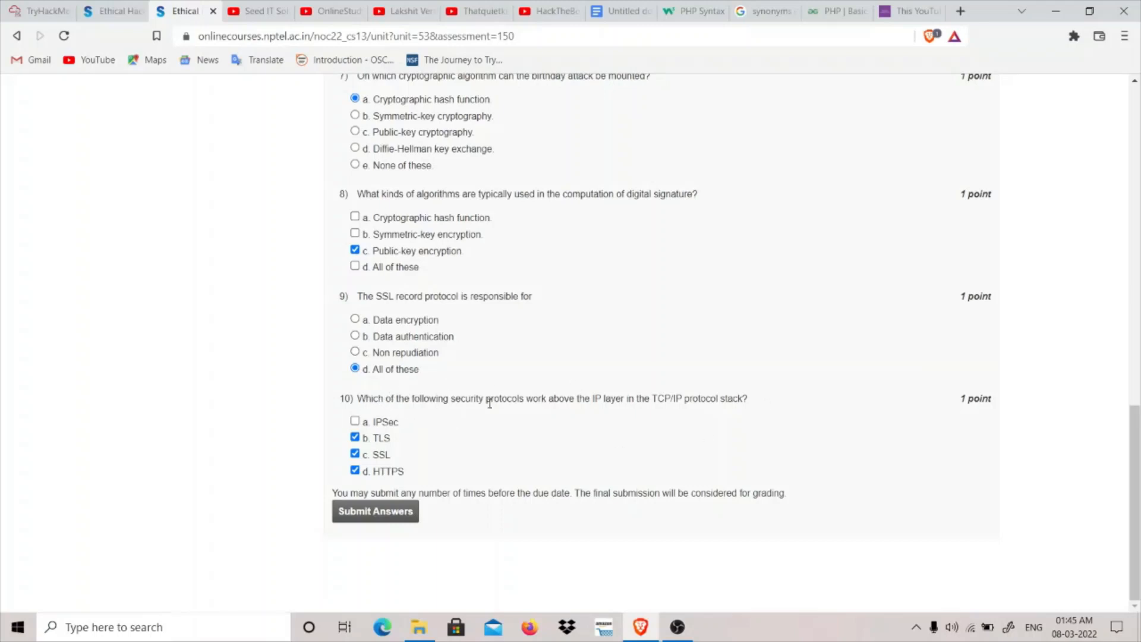
mouse_move(595, 403)
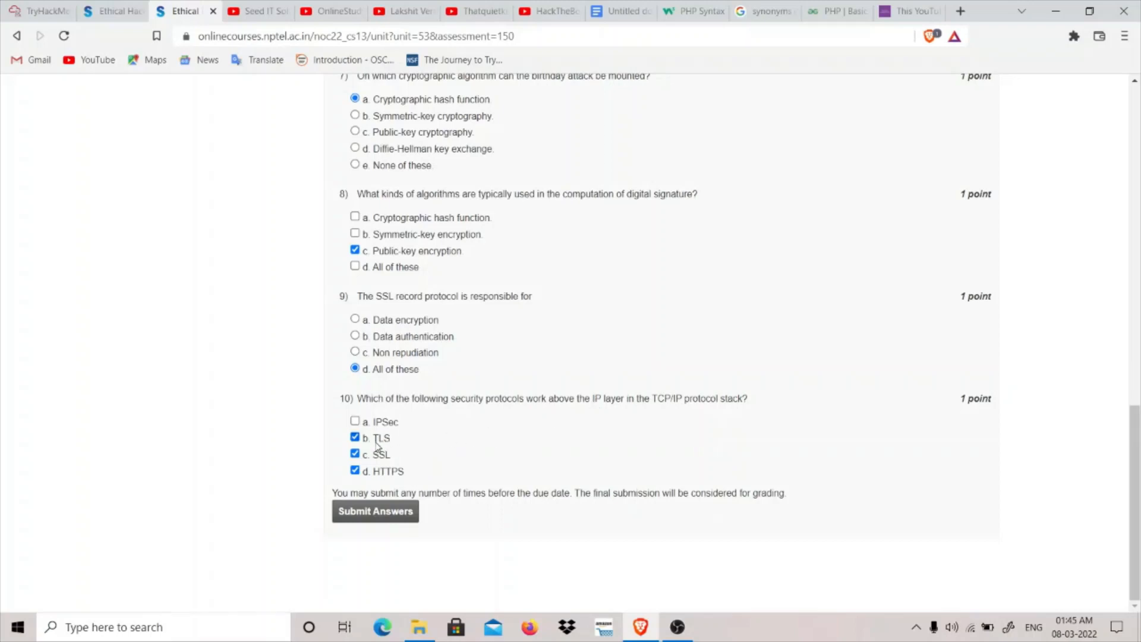
mouse_move(451, 439)
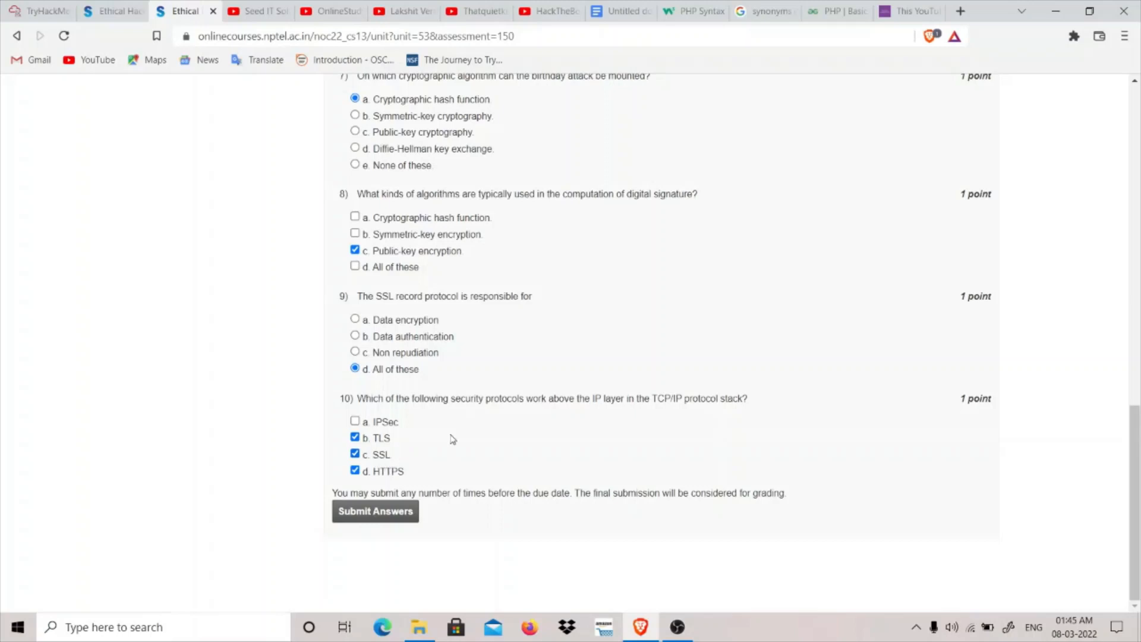
mouse_move(609, 414)
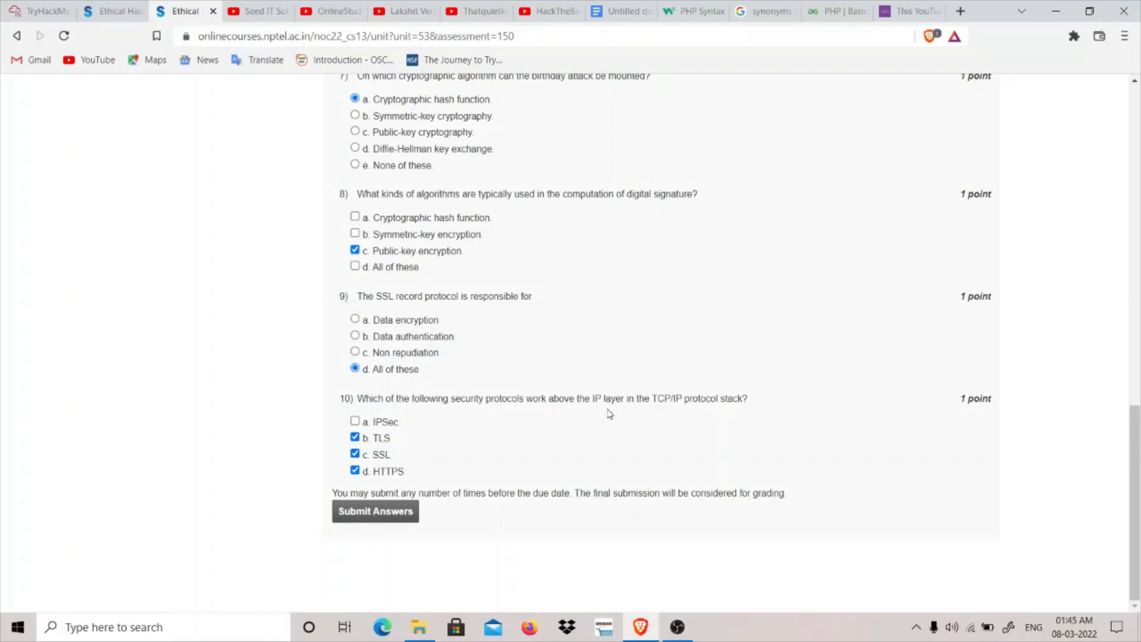
mouse_move(424, 485)
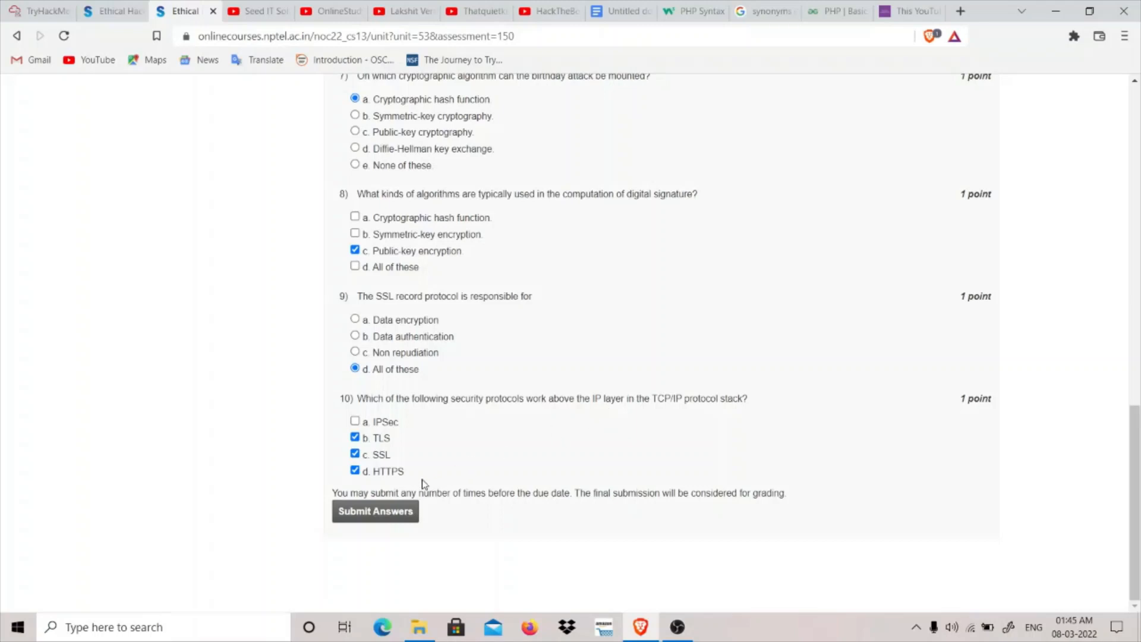
mouse_move(406, 485)
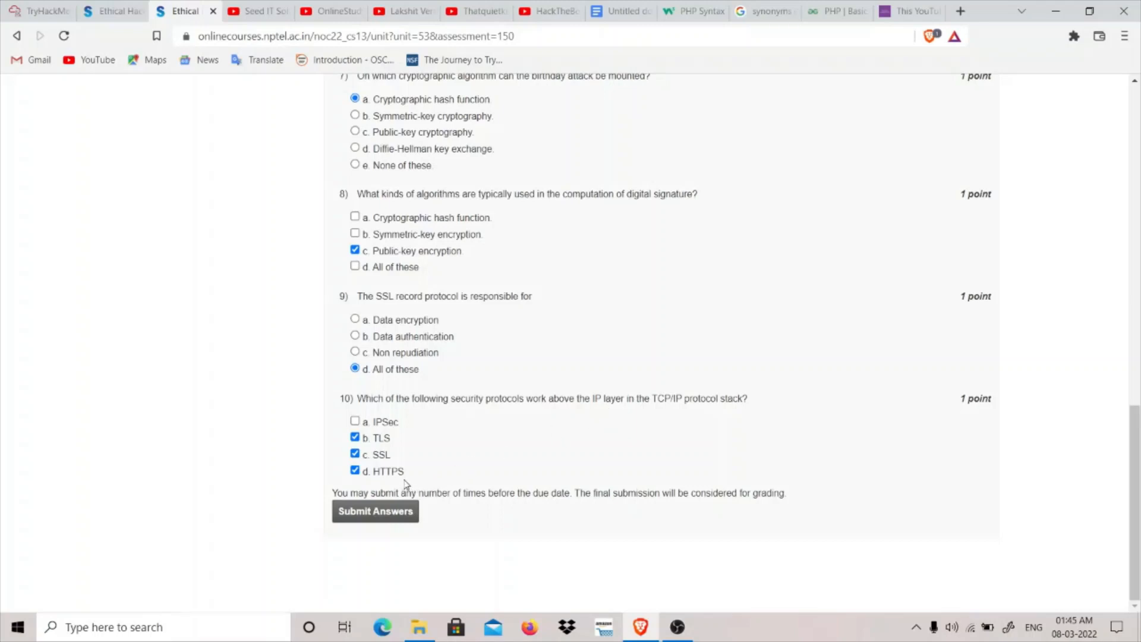